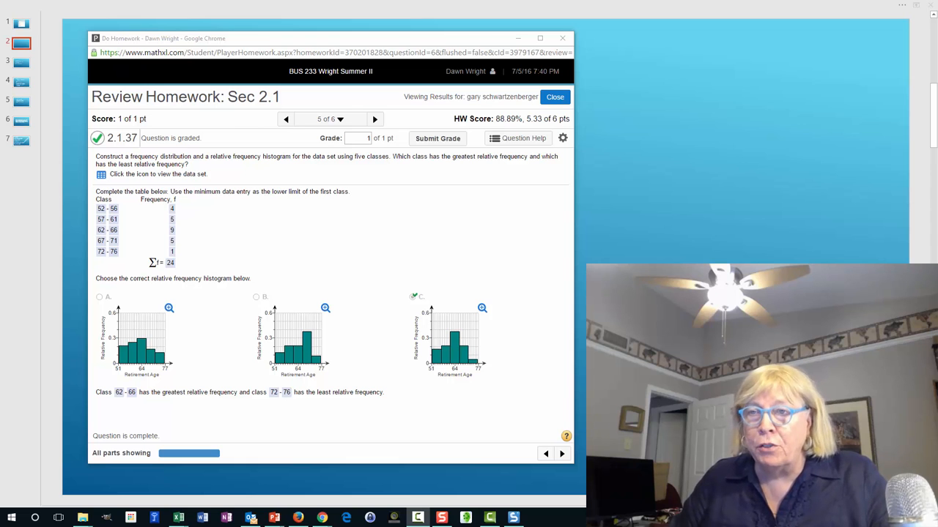
mouse_move(422, 239)
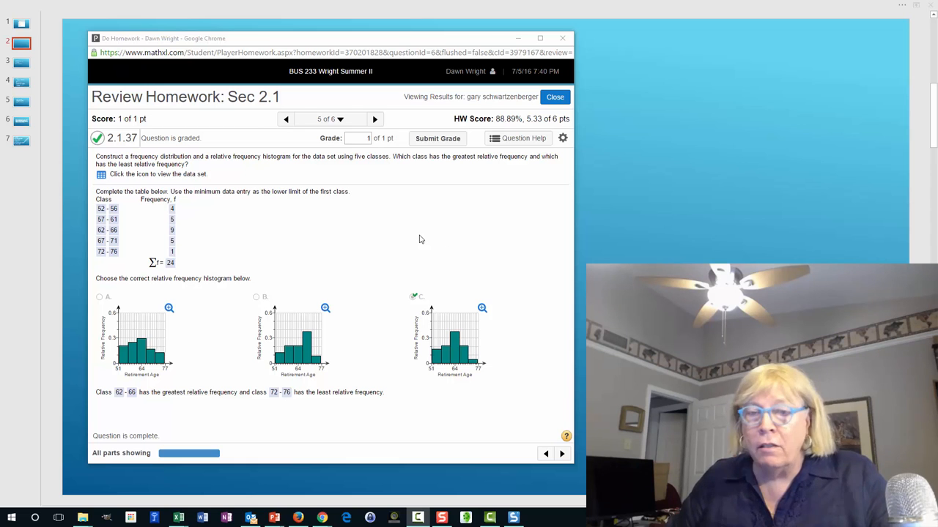
mouse_move(309, 255)
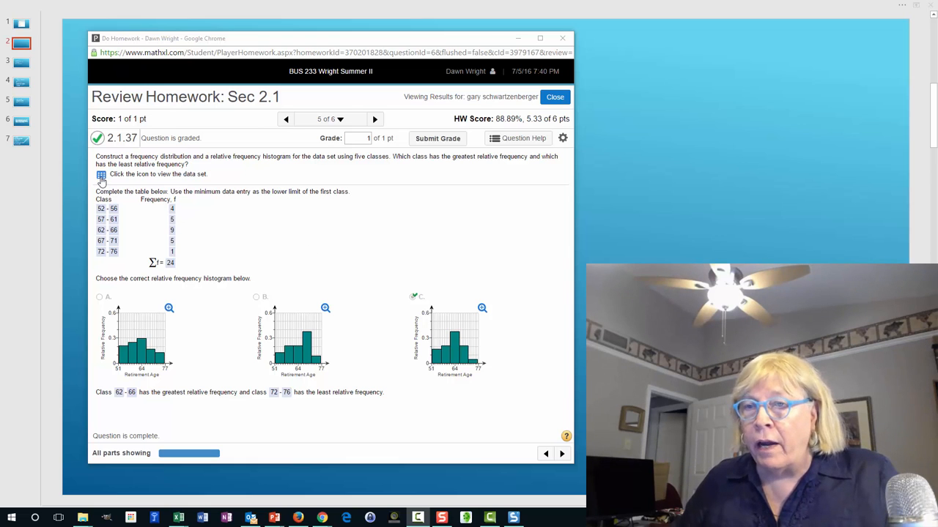
Export the retirement-ages data set to an Excel file from the data table's options.
left_click(101, 177)
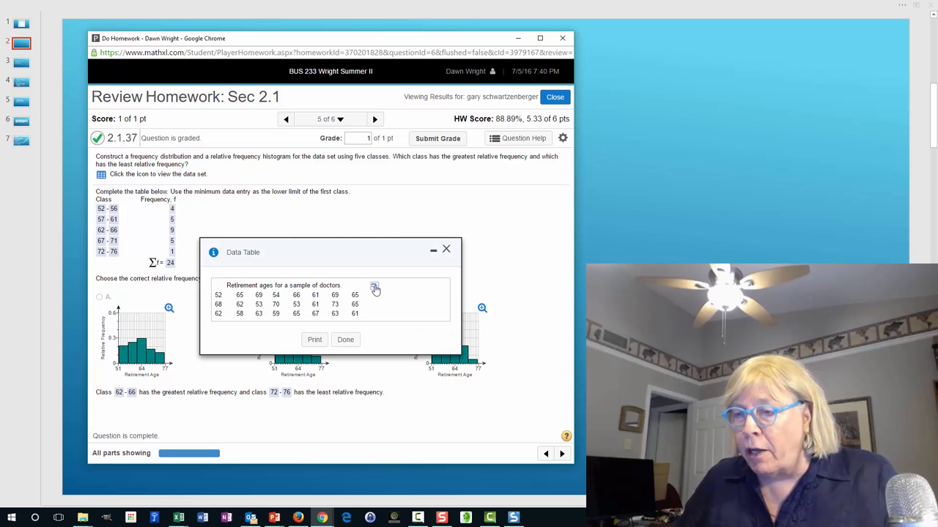
left_click(376, 285)
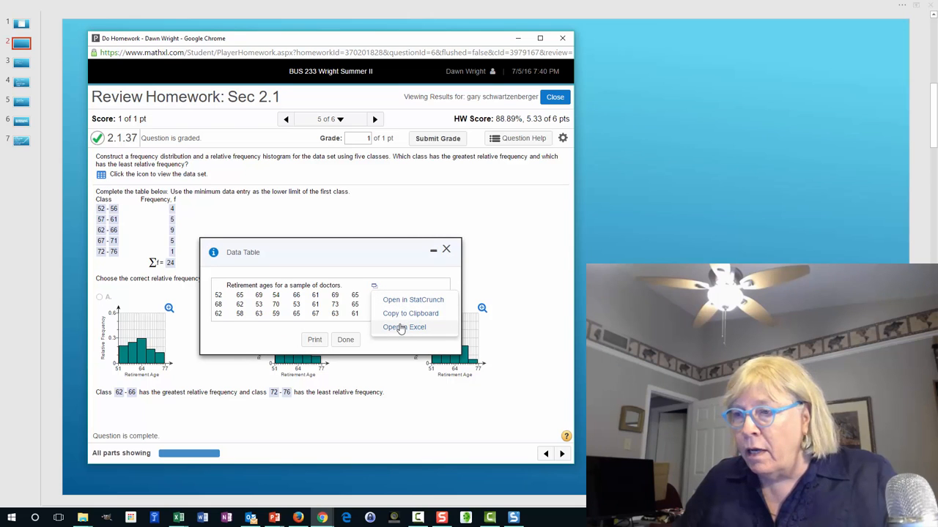
left_click(405, 327)
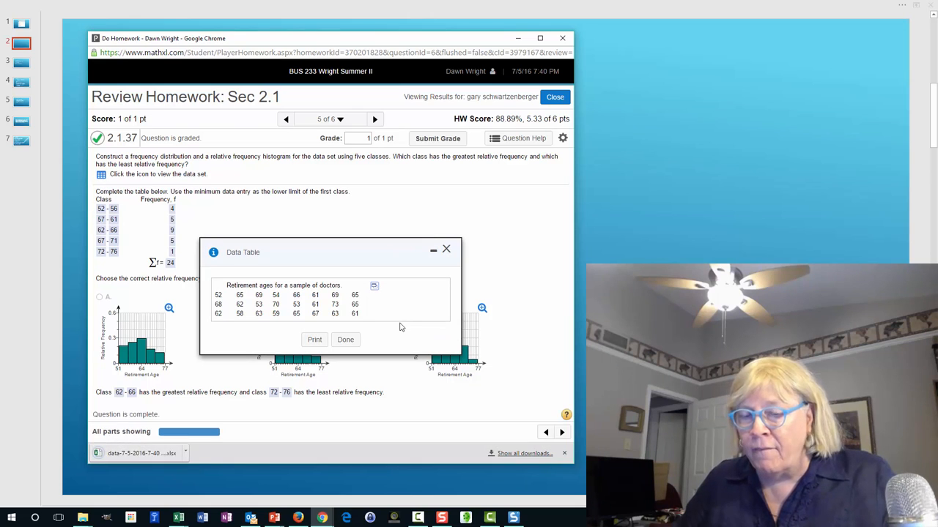
mouse_move(428, 281)
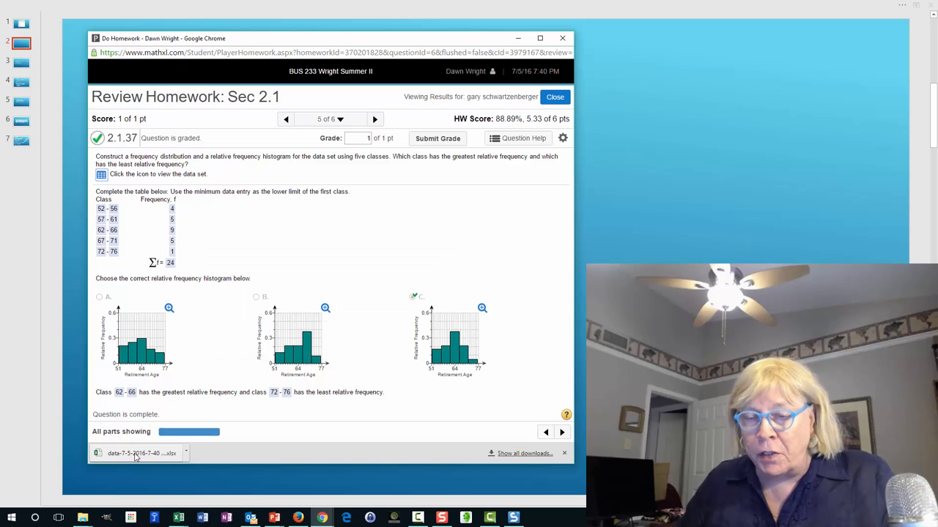
mouse_move(138, 454)
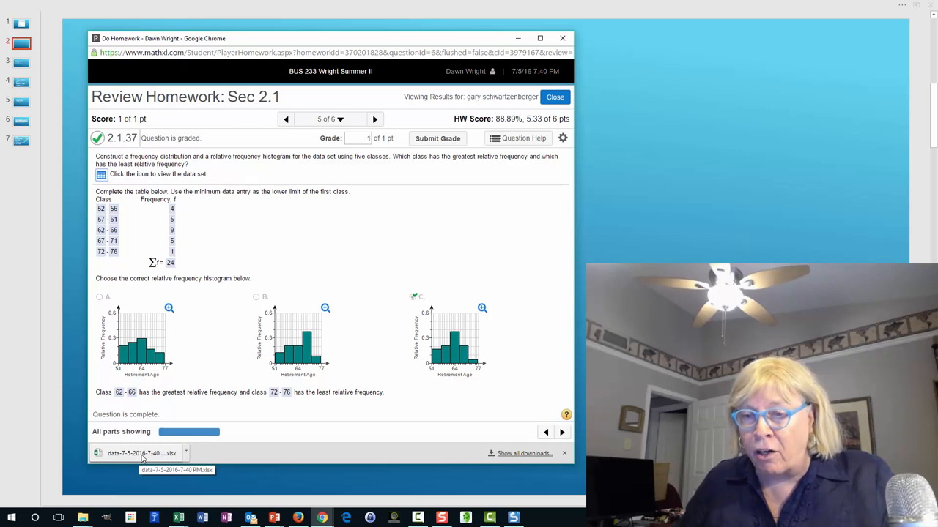
Open the downloaded ages workbook and review the MAX, range and class-width formulas in D3:D5.
left_click(139, 454)
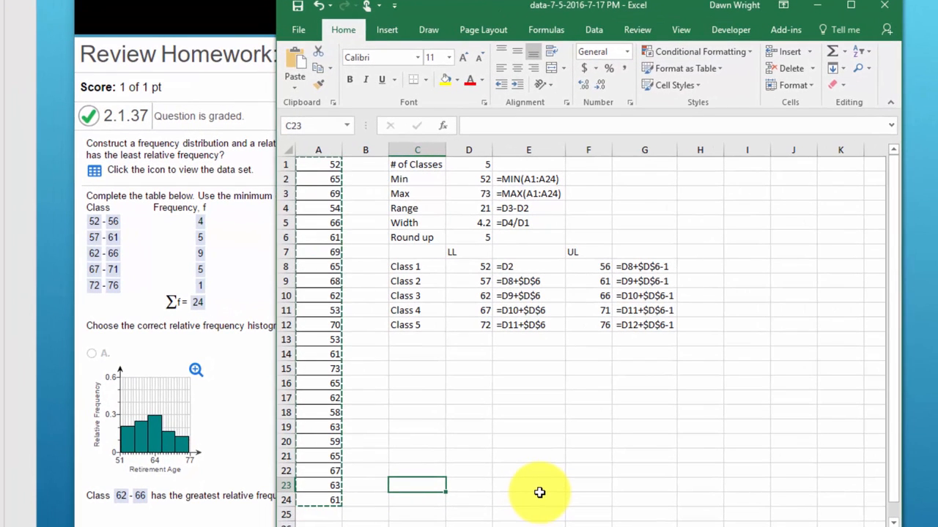
mouse_move(563, 501)
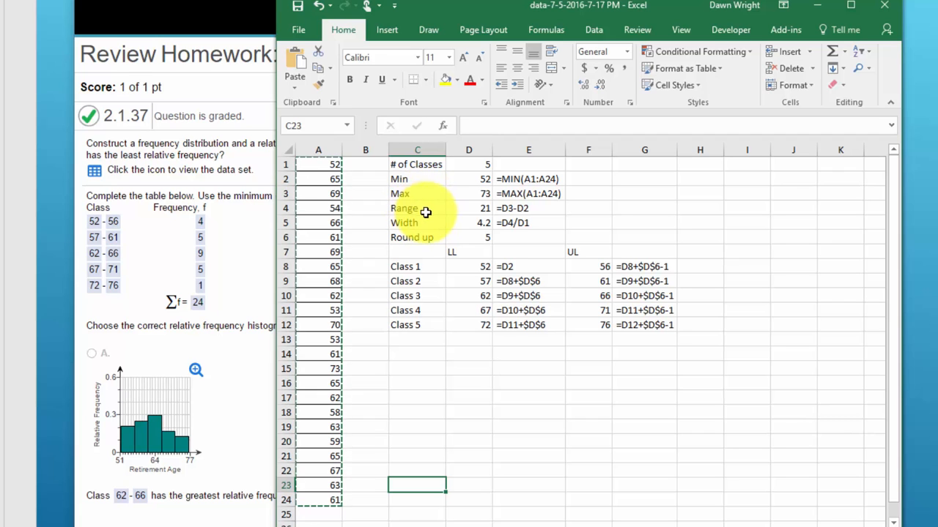
mouse_move(425, 222)
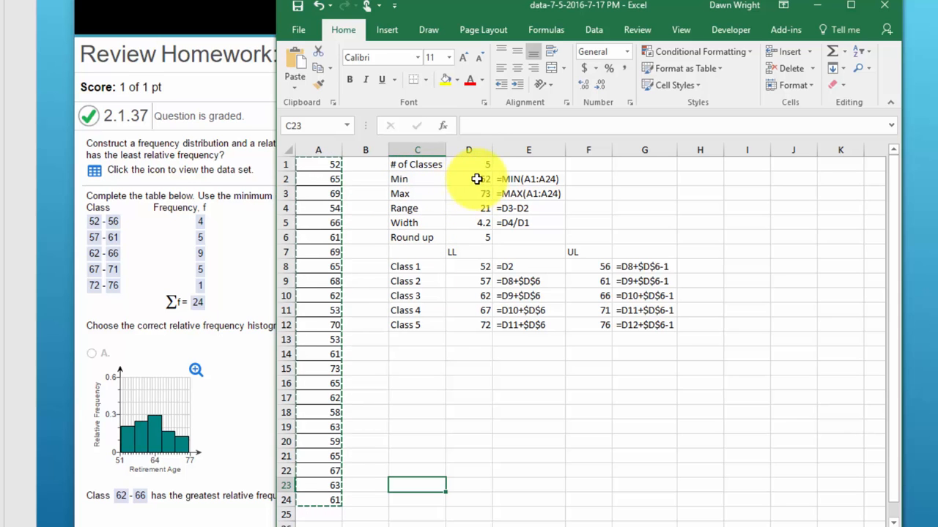
left_click(468, 178)
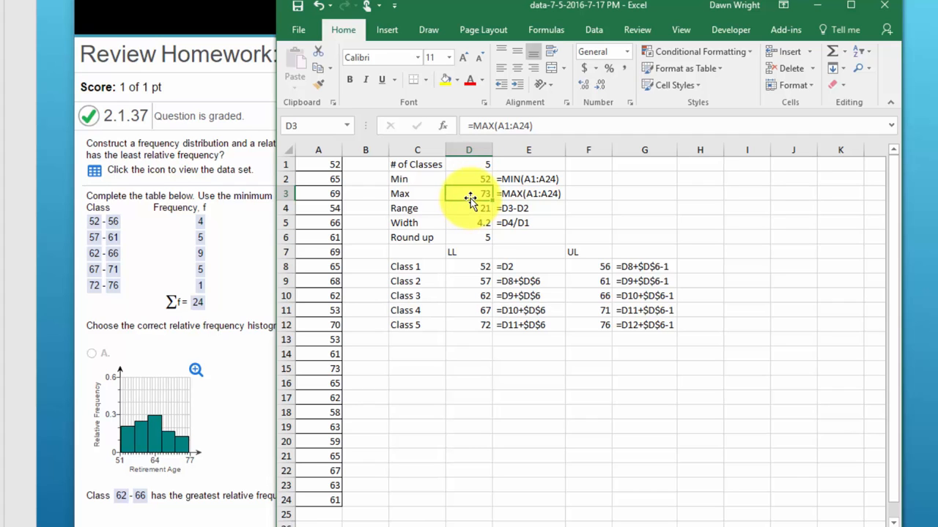
left_click(469, 208)
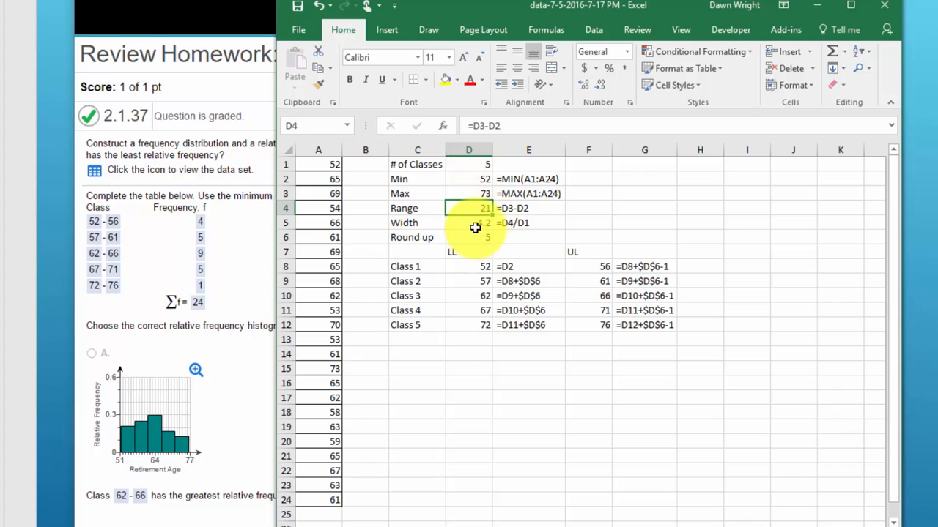
left_click(468, 223)
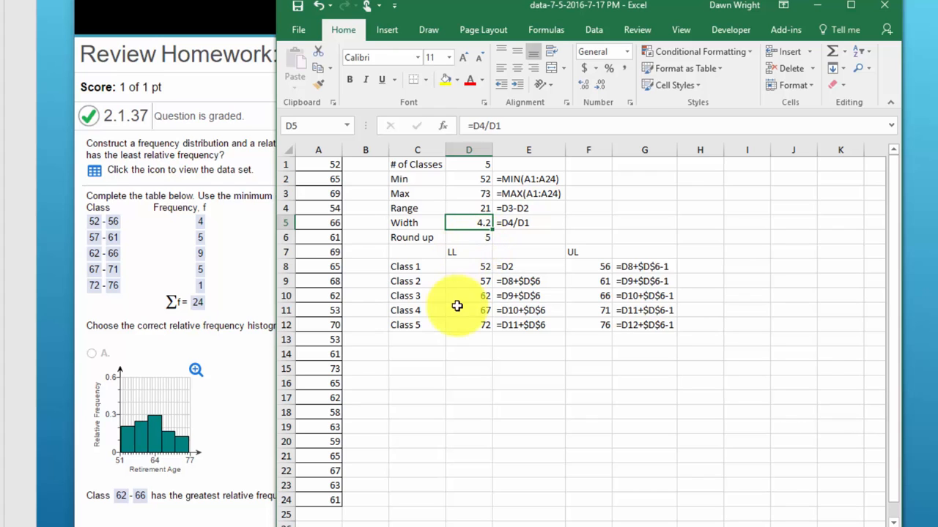
mouse_move(147, 223)
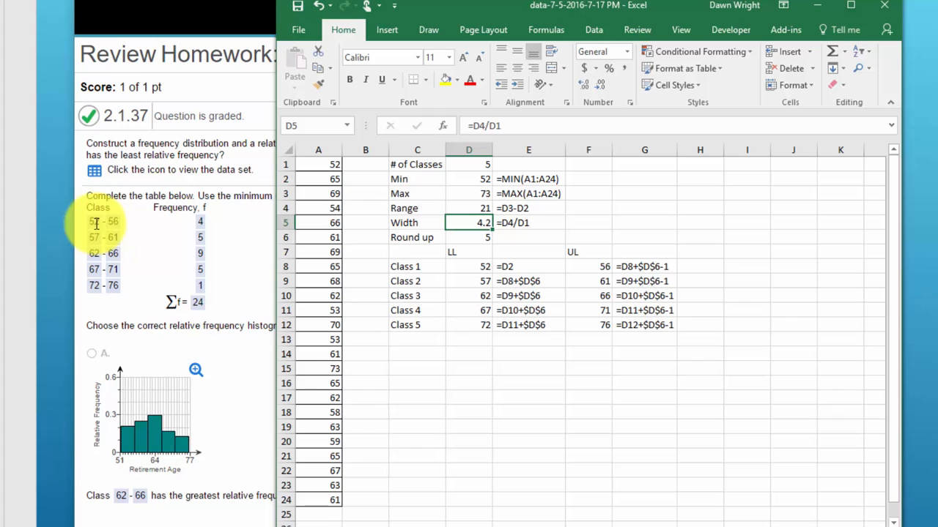
mouse_move(129, 228)
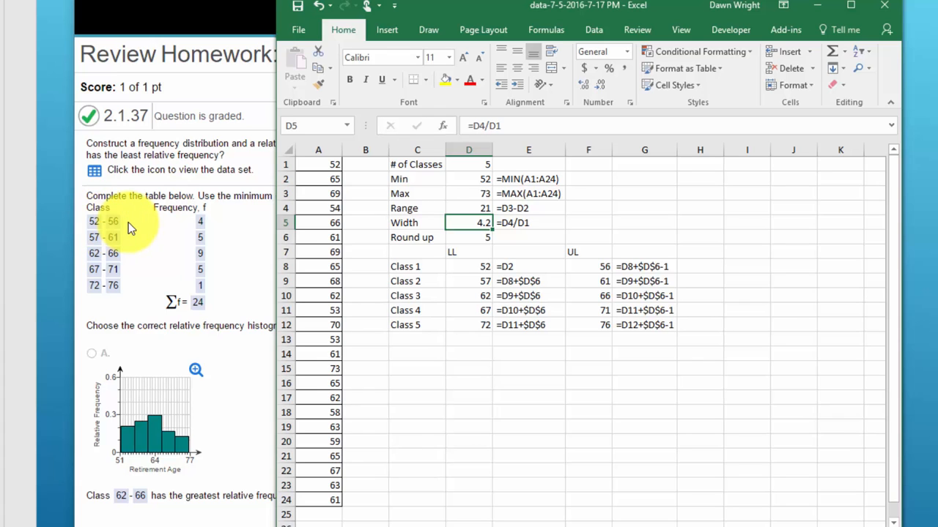
mouse_move(516, 395)
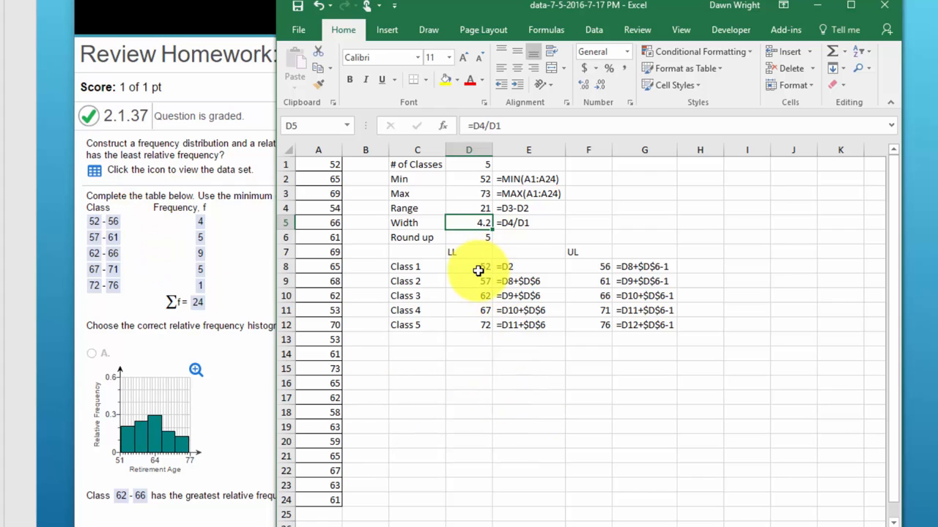
left_click(469, 267)
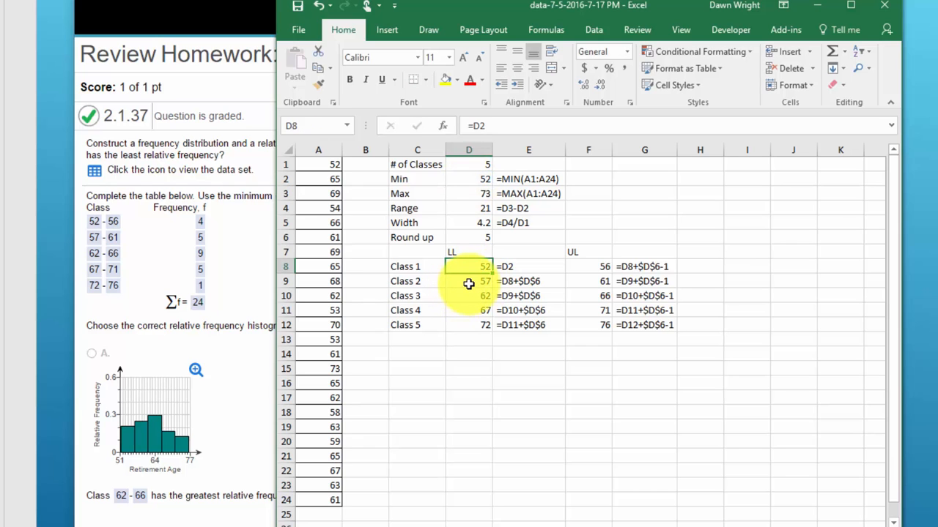
left_click(469, 281)
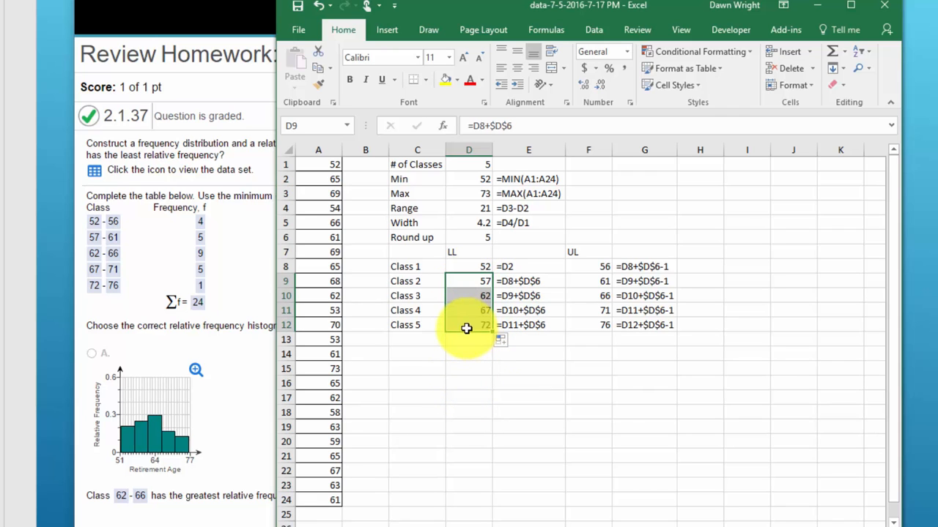
mouse_move(469, 345)
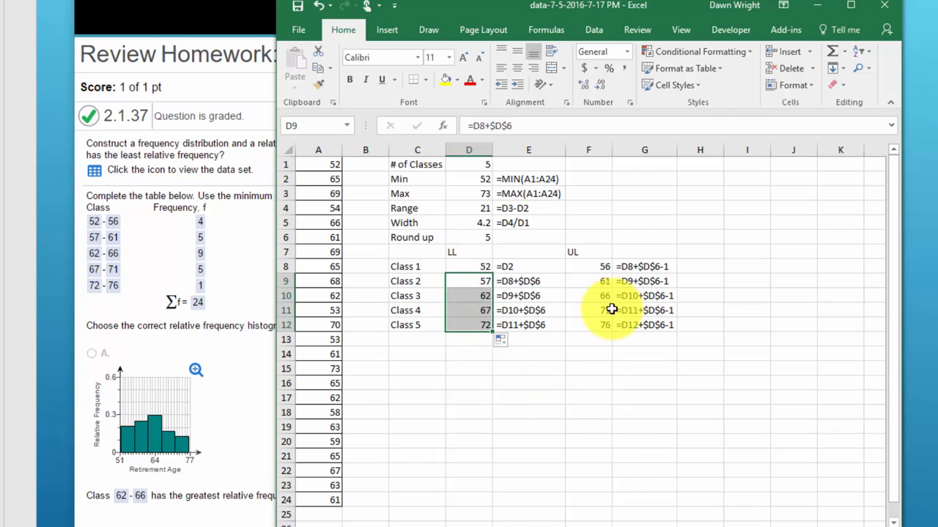
mouse_move(585, 331)
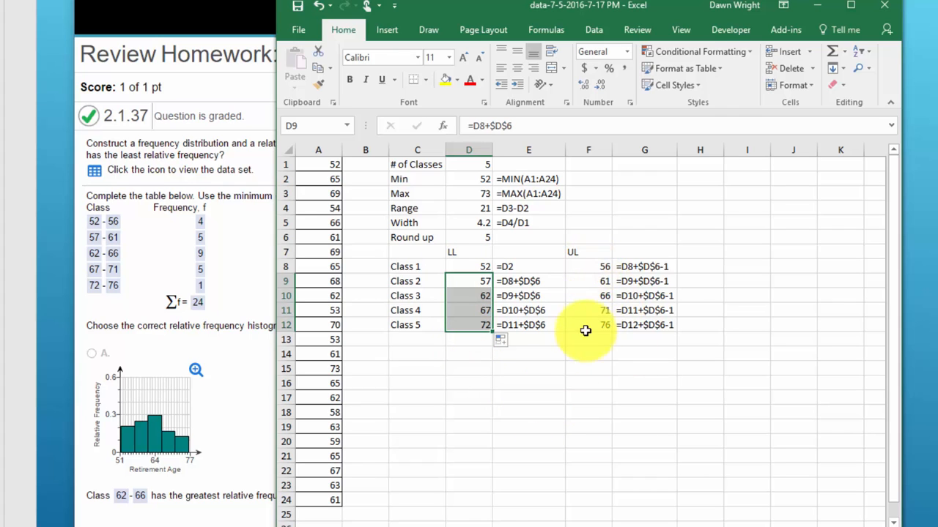
mouse_move(607, 351)
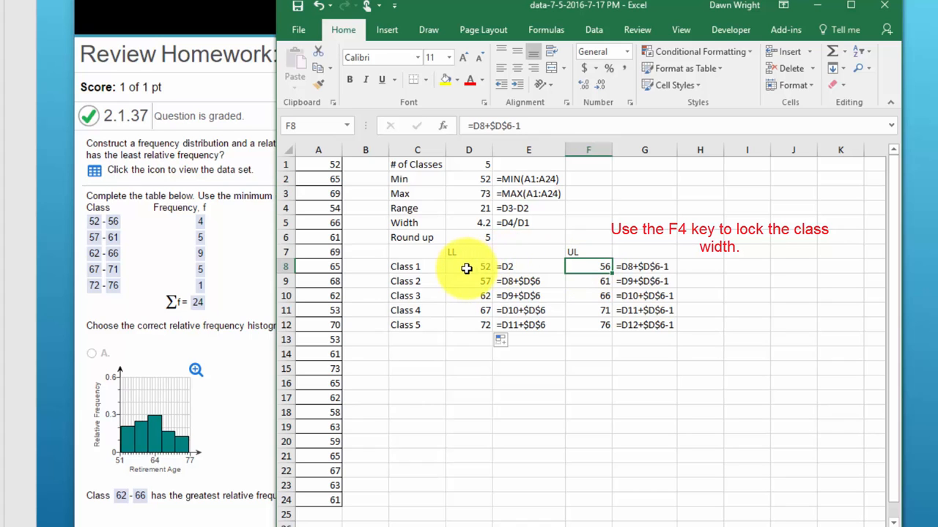
left_click(469, 267)
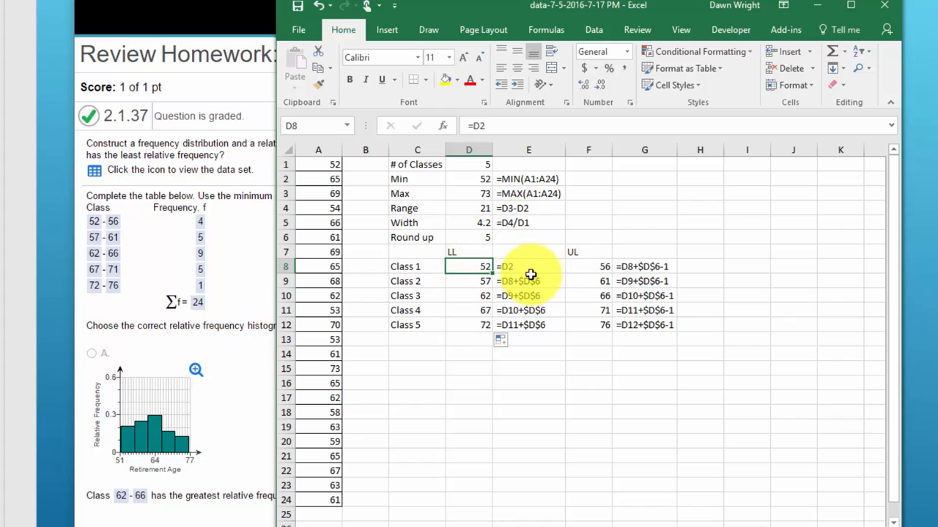
left_click(589, 267)
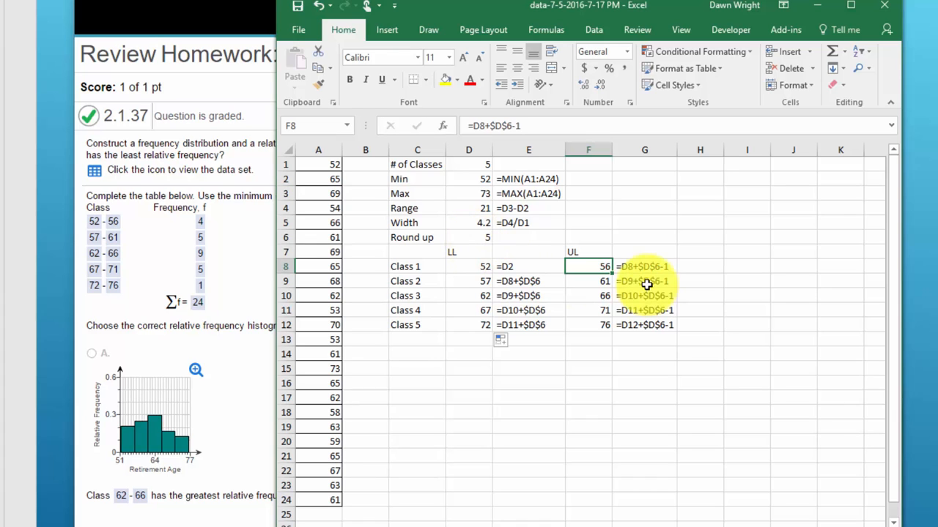
mouse_move(644, 334)
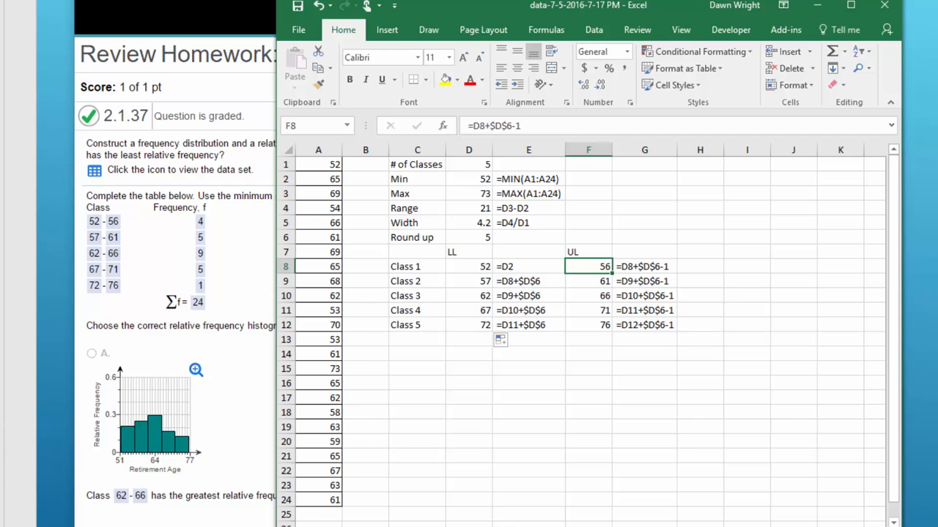
Start a Histogram analysis with input A1:A24, bins F8:F12 and chart output enabled.
left_click(593, 29)
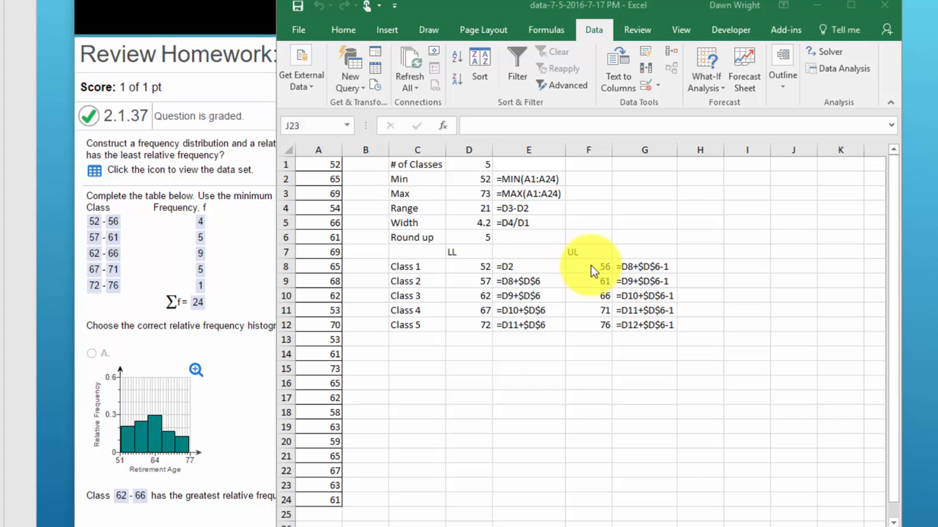
mouse_move(510, 369)
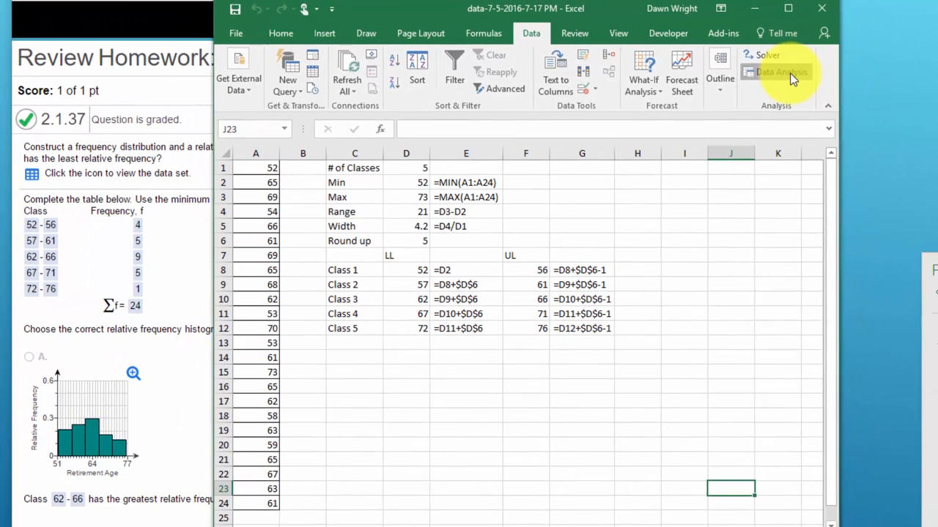
left_click(781, 72)
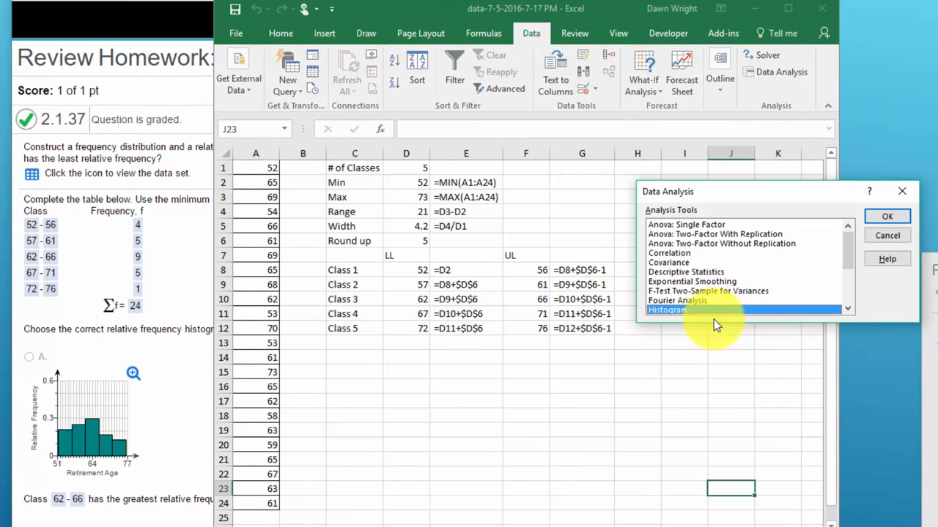
mouse_move(888, 217)
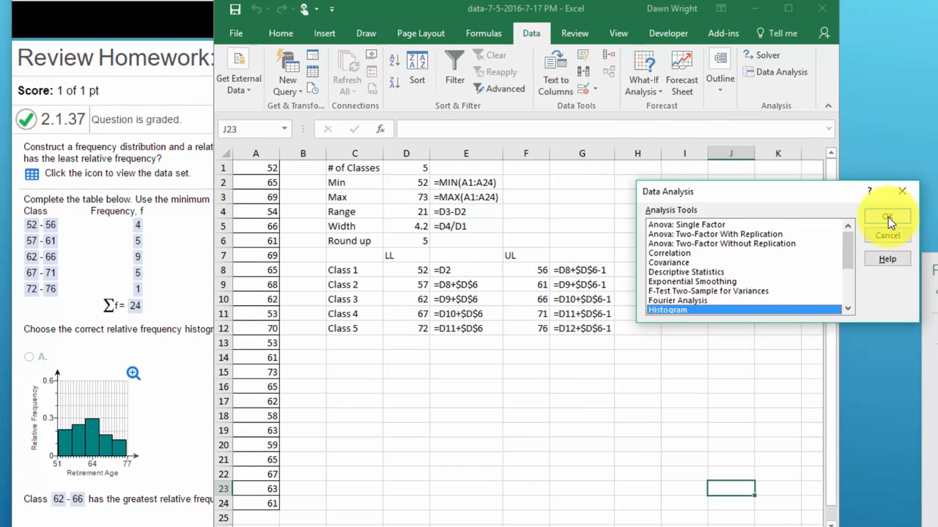
left_click(888, 219)
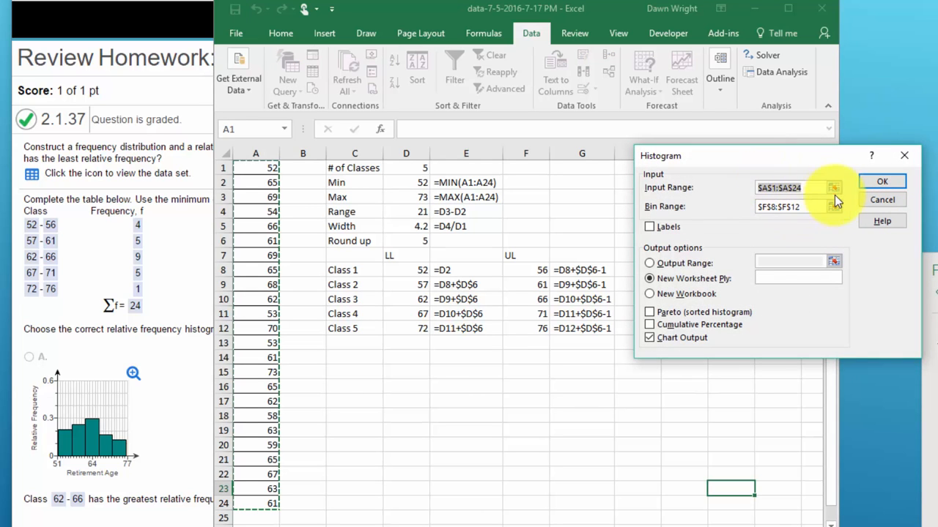
left_click(833, 188)
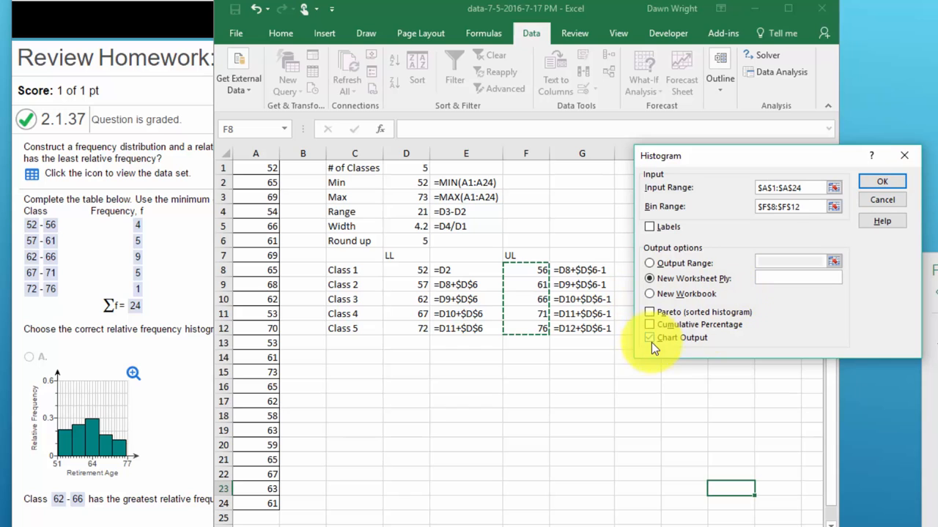
left_click(648, 337)
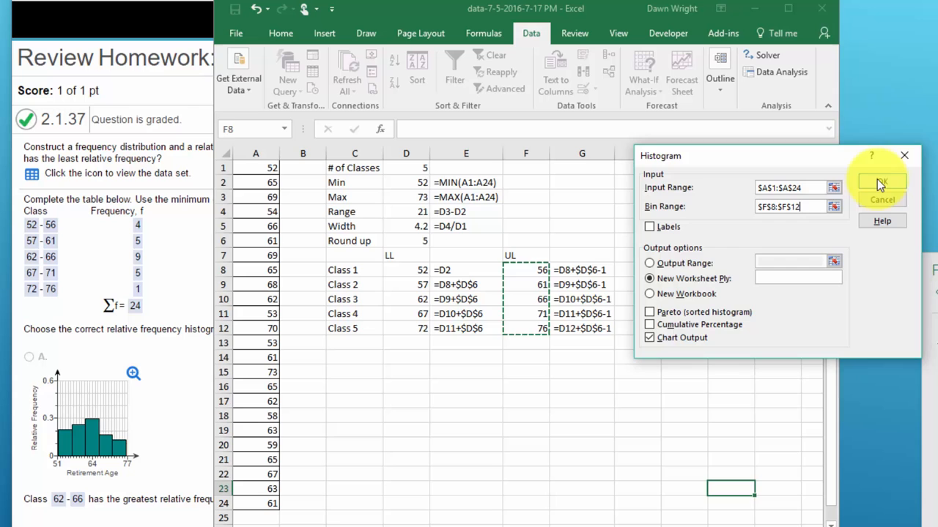
Run the histogram to a new sheet and total the frequencies with =SUM(B2:B7) giving 24.
left_click(882, 182)
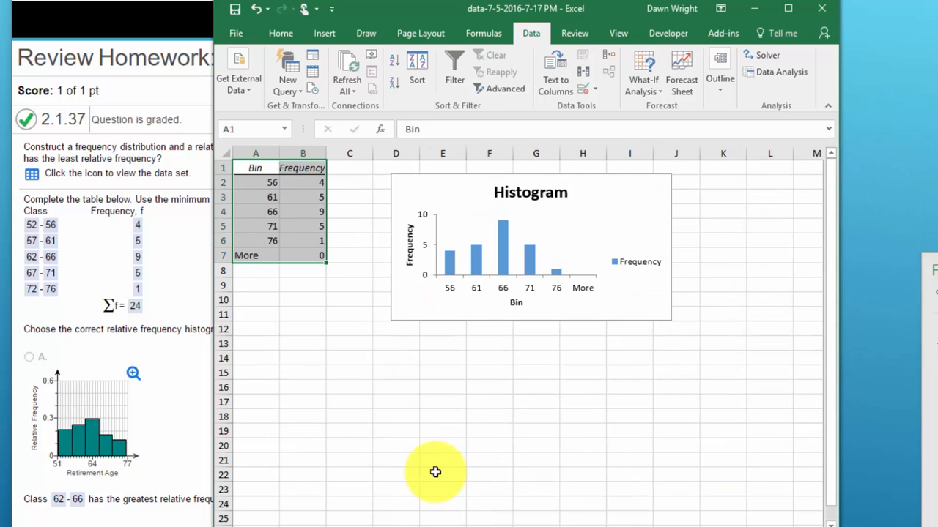
mouse_move(363, 407)
type("=")
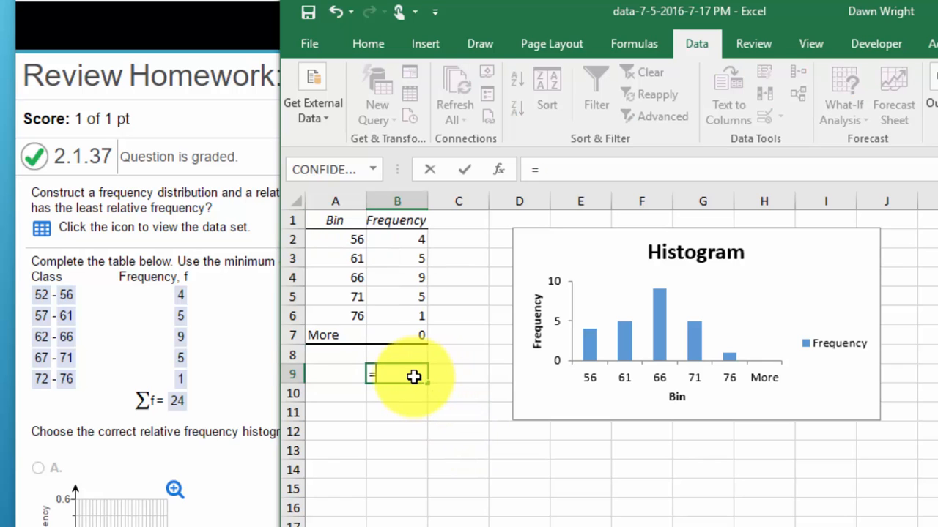
type("sum")
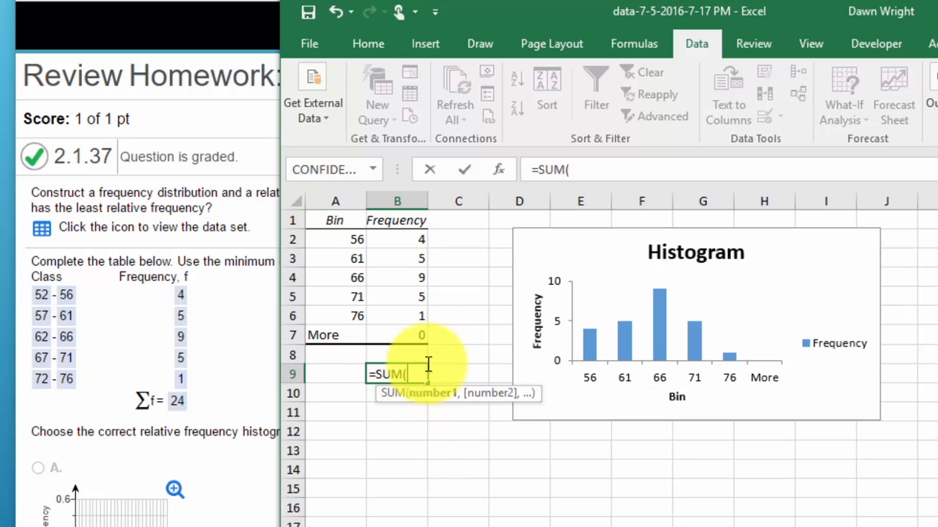
left_click_drag(397, 239, 397, 334)
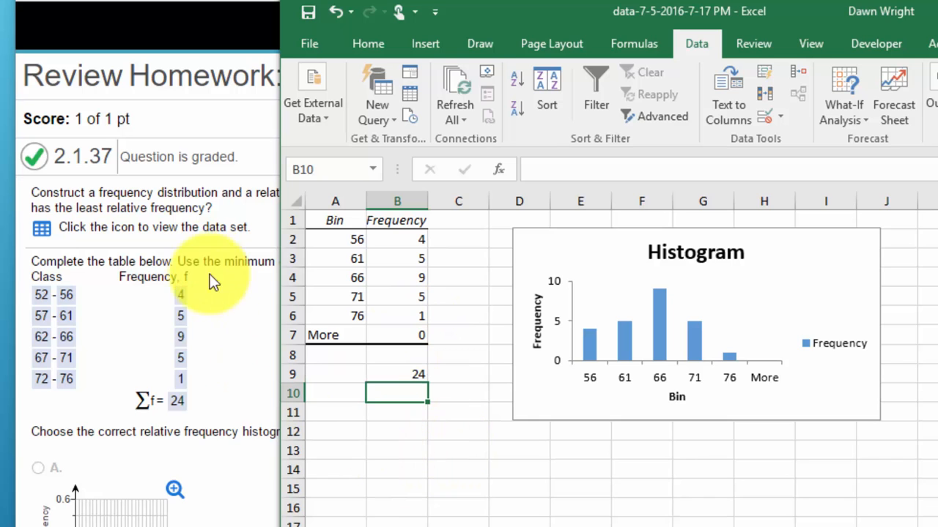
mouse_move(740, 388)
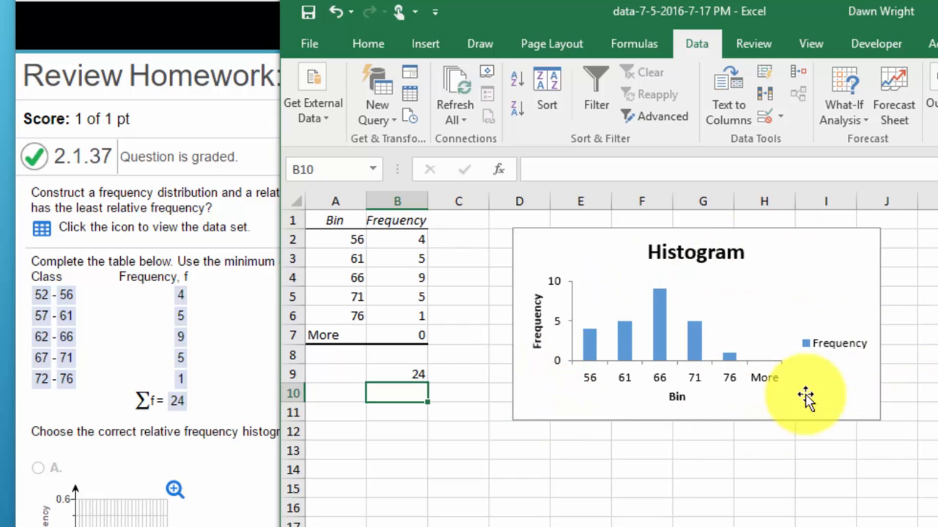
mouse_move(794, 293)
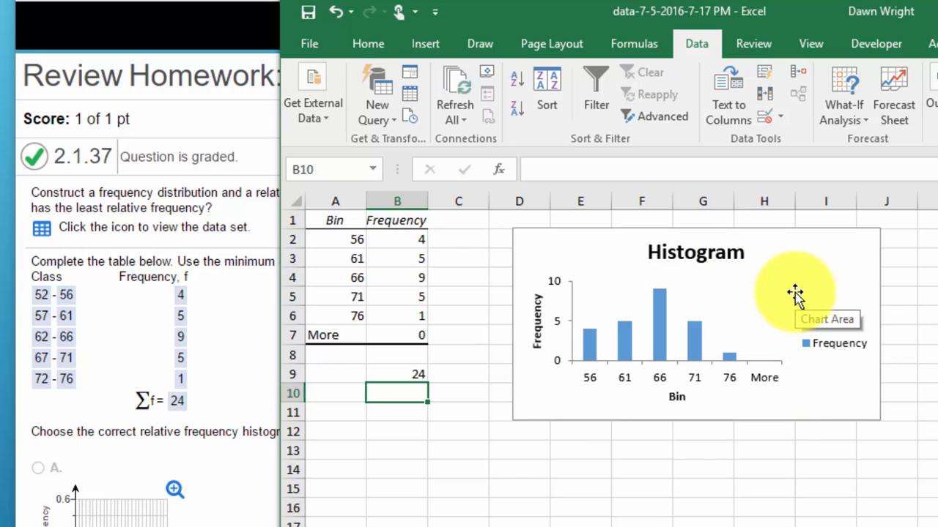
mouse_move(735, 367)
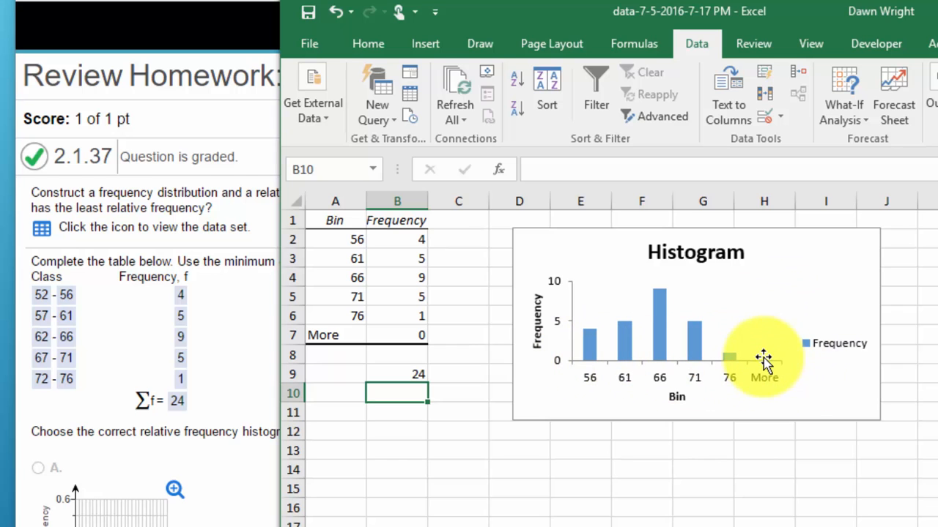
mouse_move(764, 369)
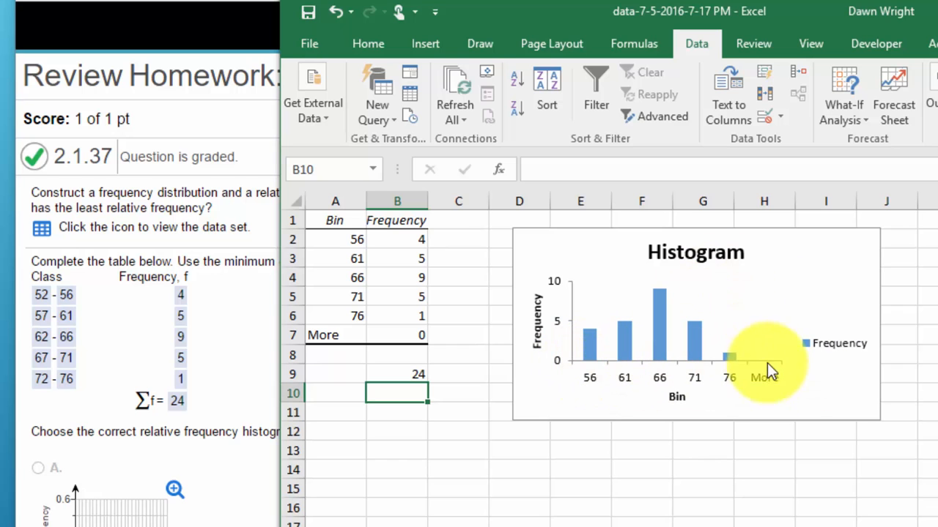
mouse_move(765, 364)
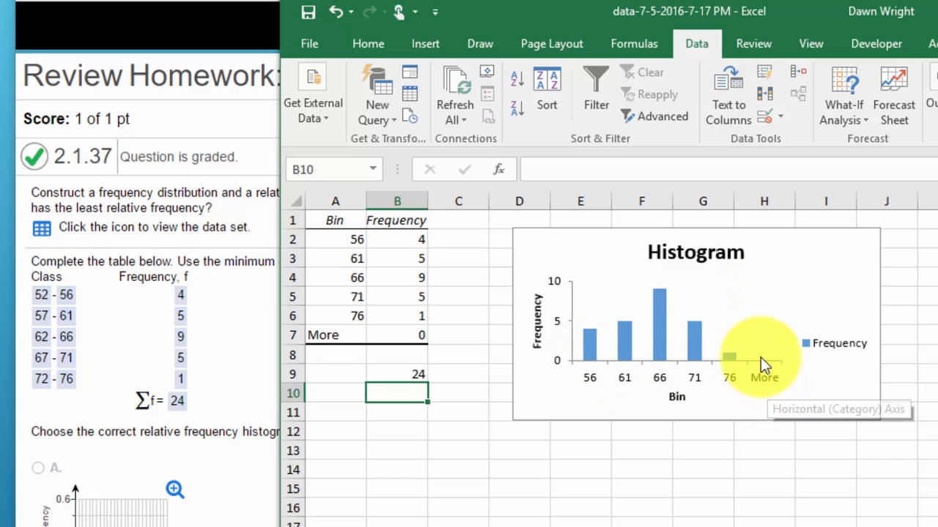
mouse_move(759, 359)
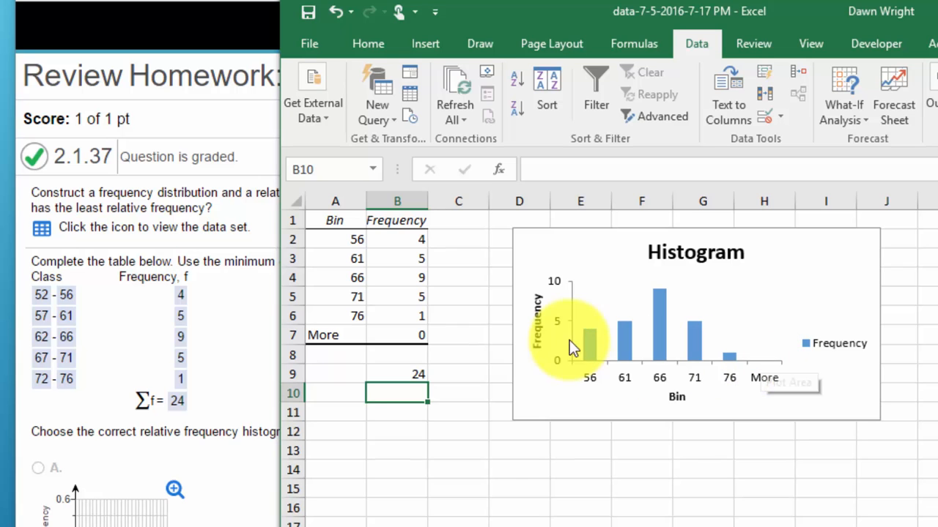
mouse_move(823, 373)
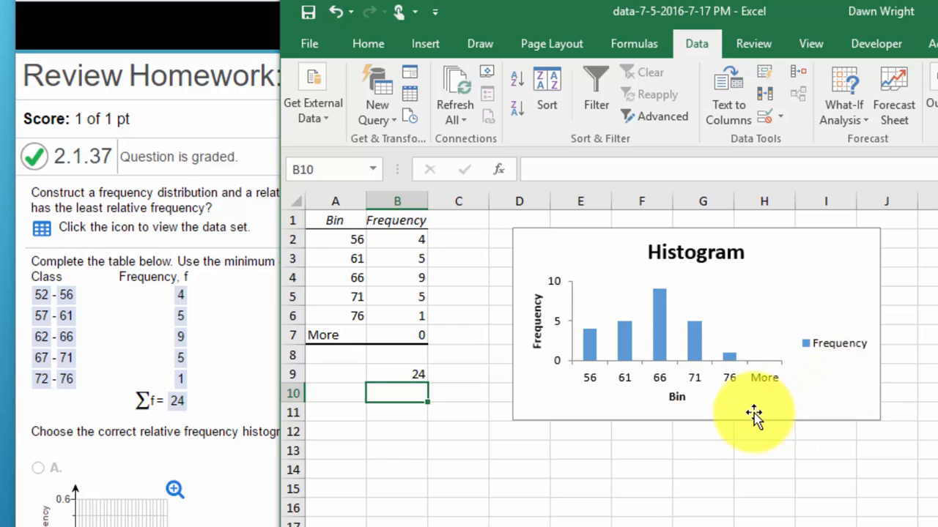
mouse_move(660, 366)
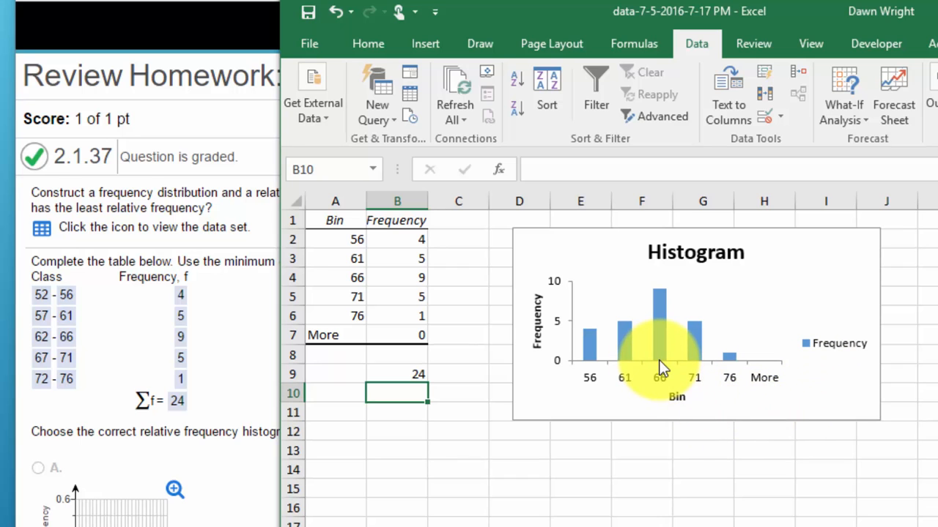
left_click(660, 337)
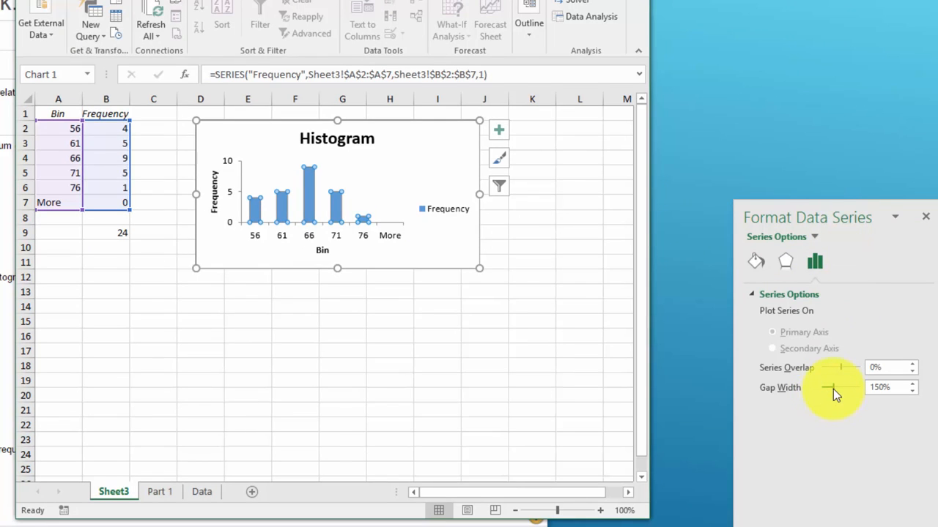
Set the bar gap width to 0% and give the bars a solid black border.
left_click_drag(841, 387, 820, 387)
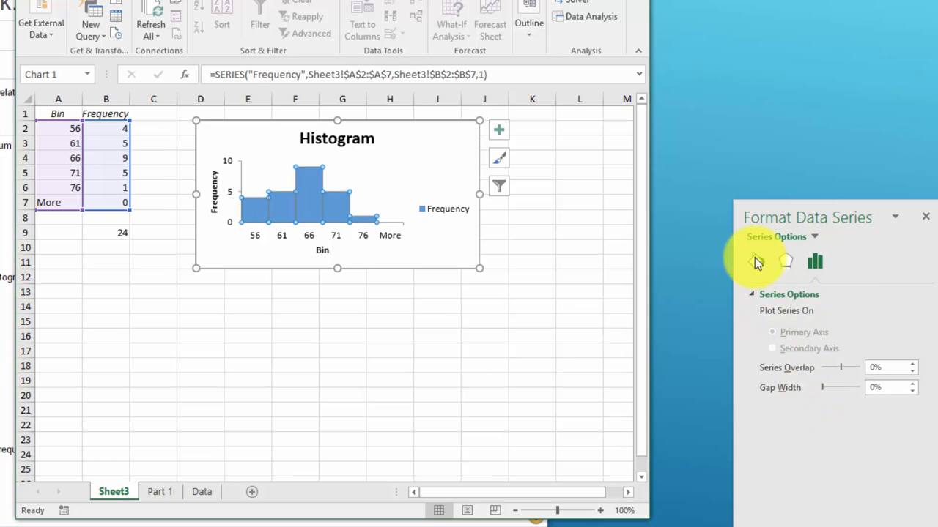
left_click(756, 261)
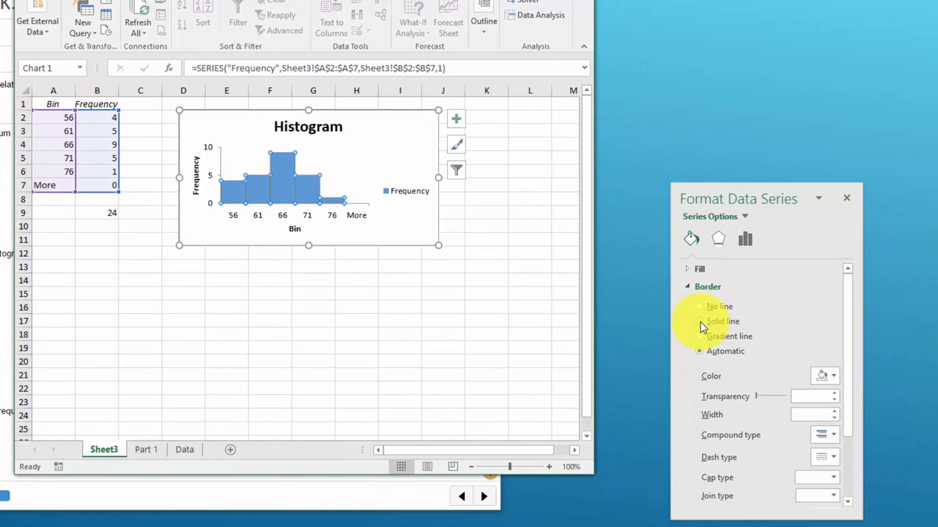
left_click(699, 321)
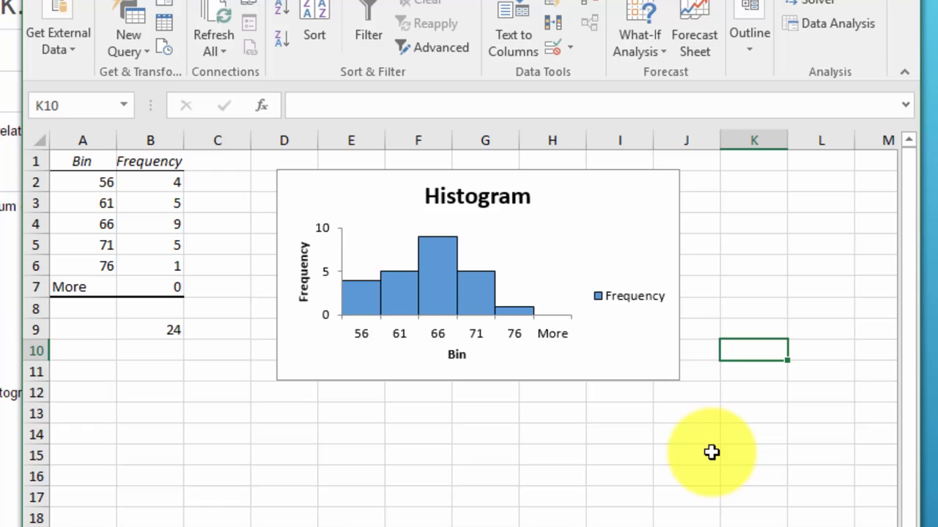
mouse_move(699, 482)
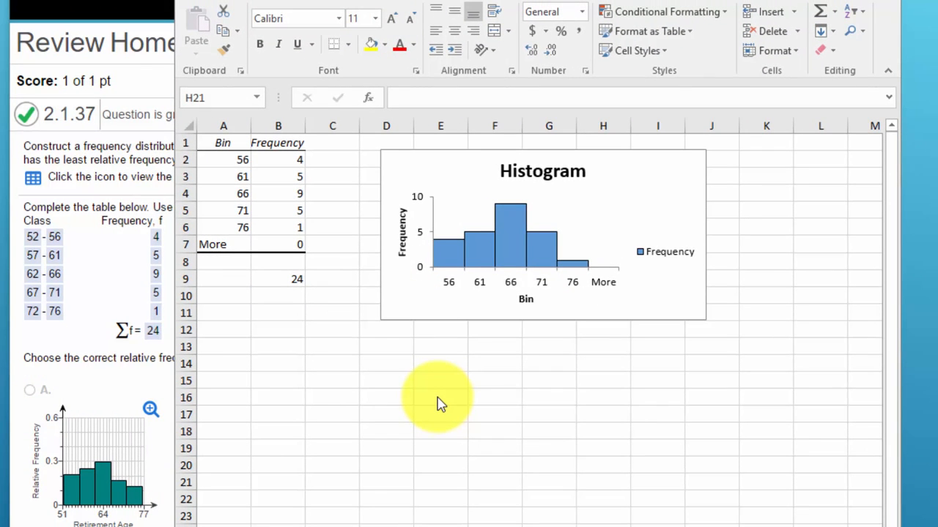
mouse_move(421, 374)
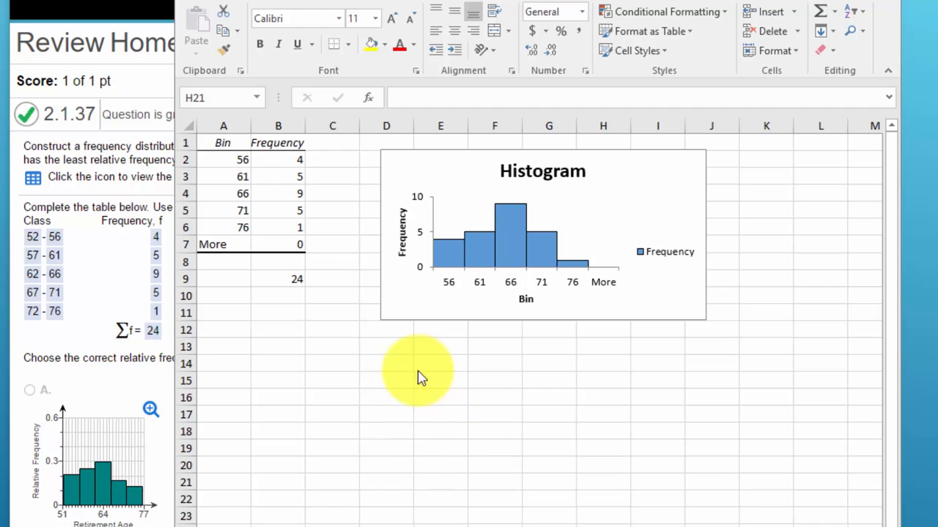
mouse_move(469, 168)
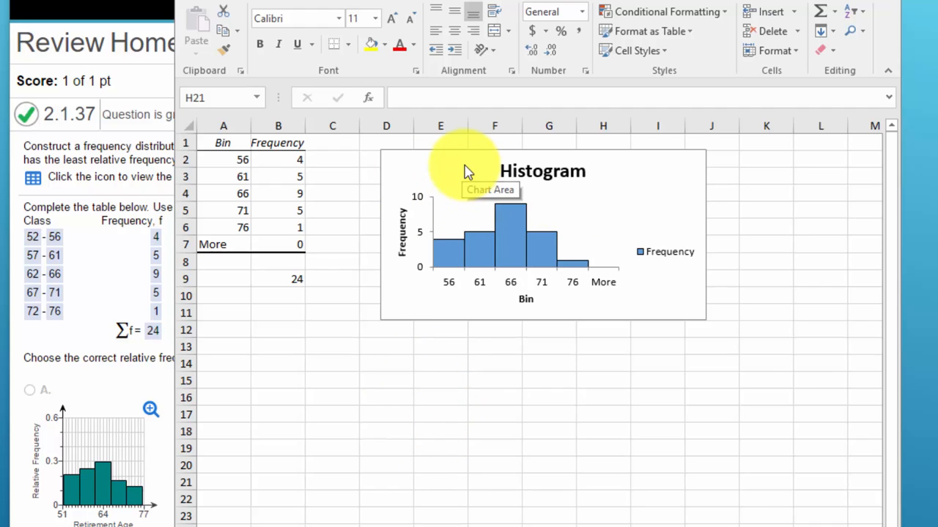
Drag the chart down to the lower right of the sheet and deselect it.
left_click(603, 480)
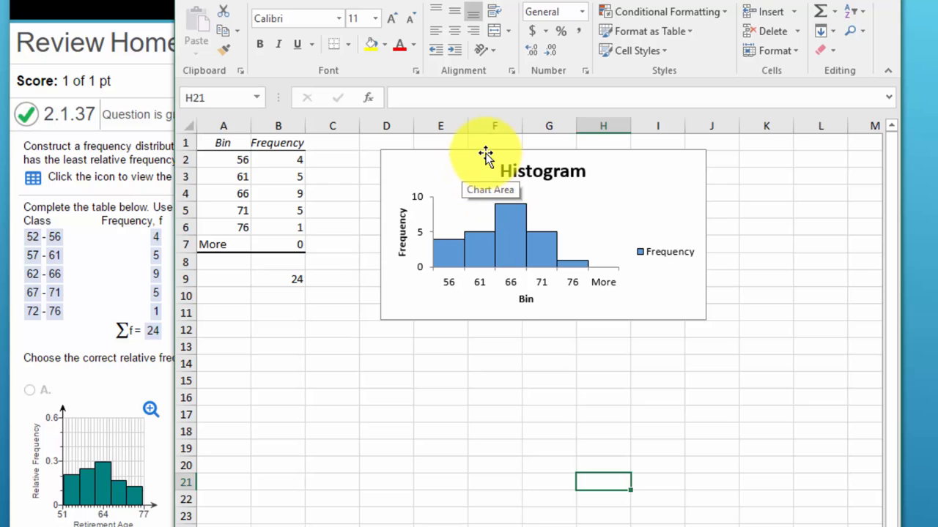
left_click_drag(486, 153, 624, 340)
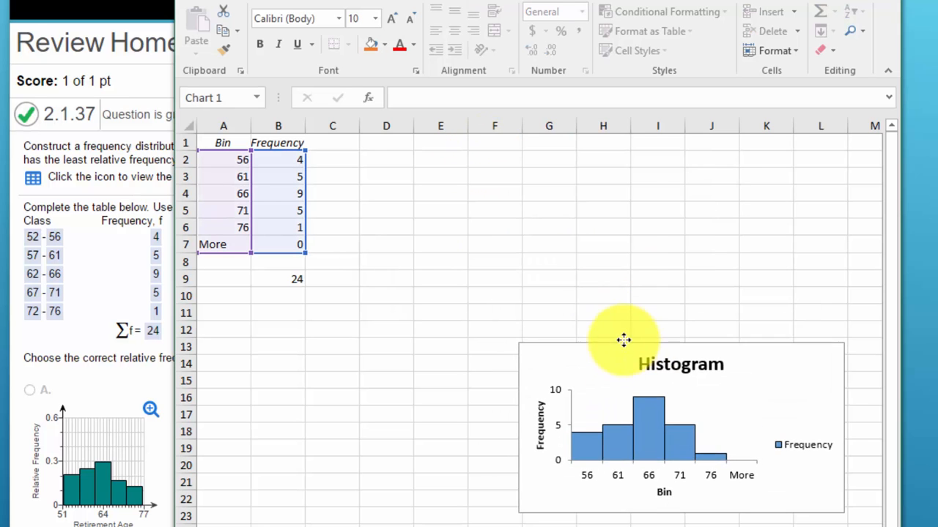
left_click(332, 144)
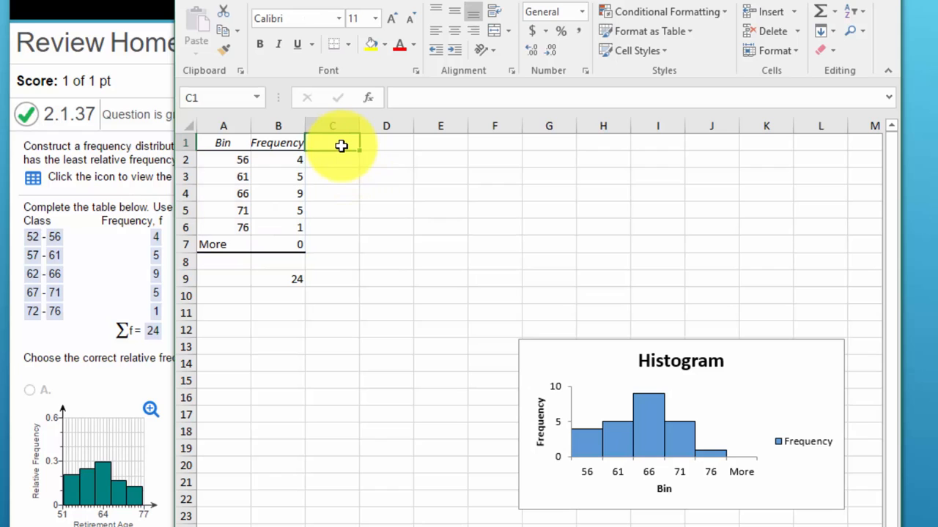
Head C1 'Rel Freq' and enter =B2/$B$9 in C2.
type("Rel")
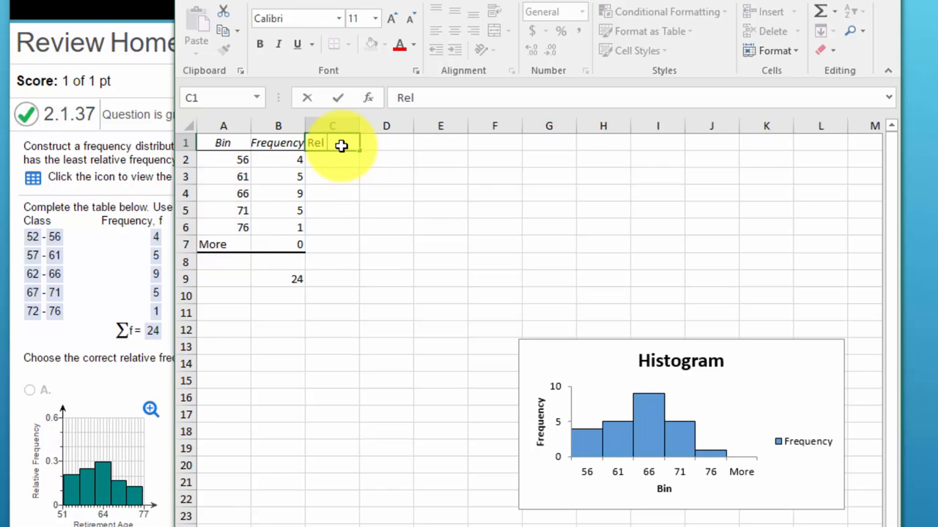
type("Freq")
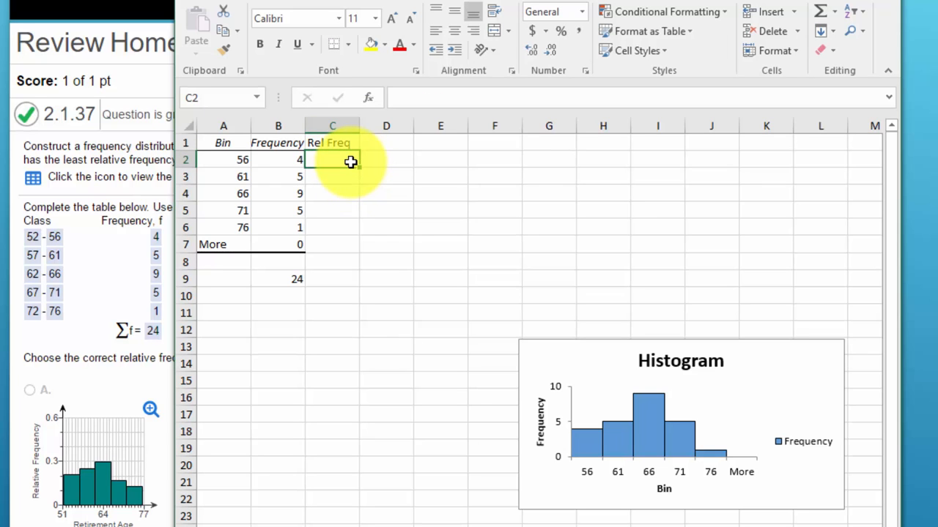
type("=")
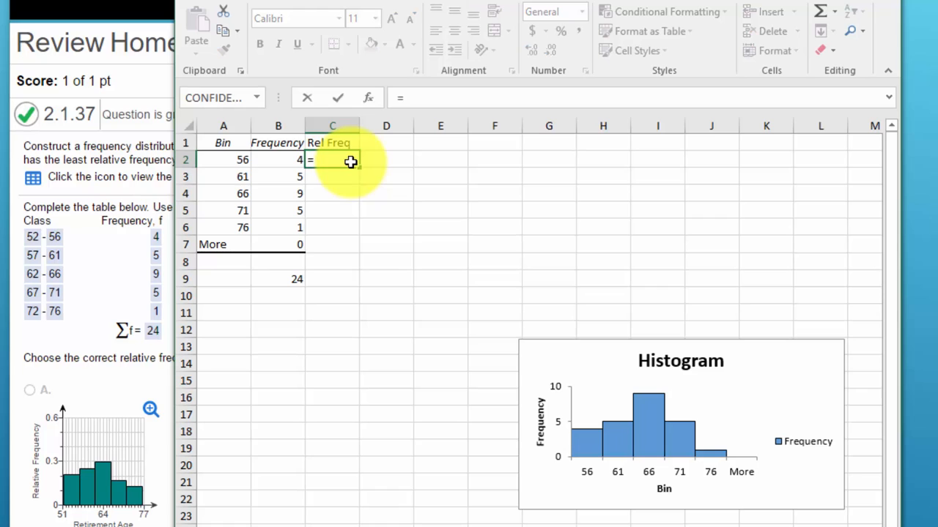
left_click(279, 159)
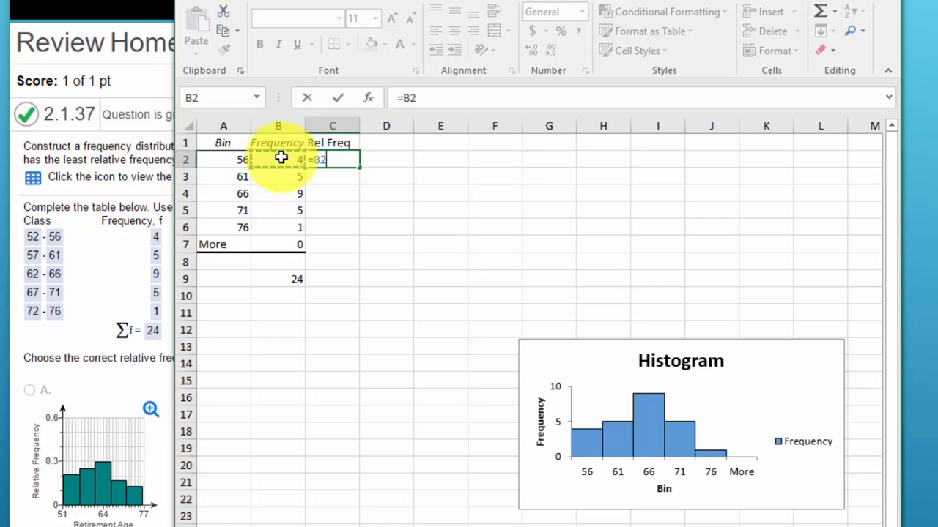
type("/")
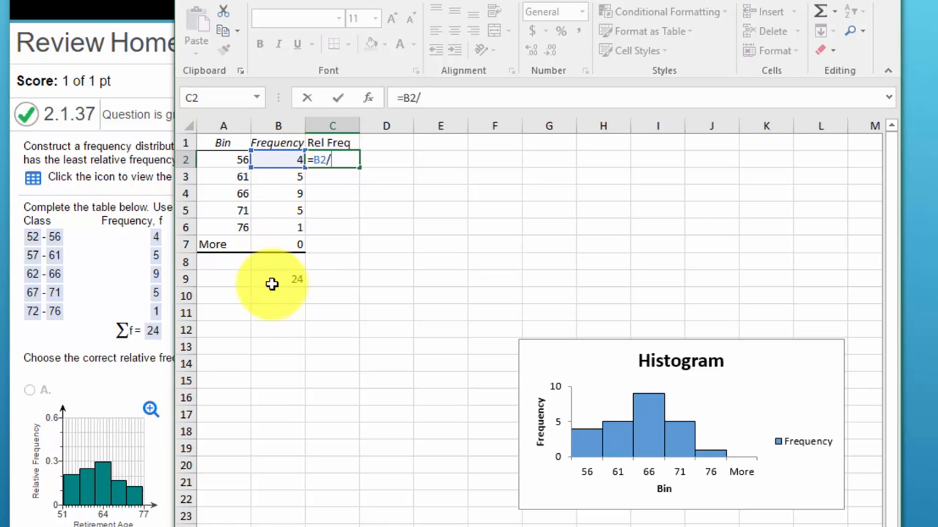
mouse_move(284, 281)
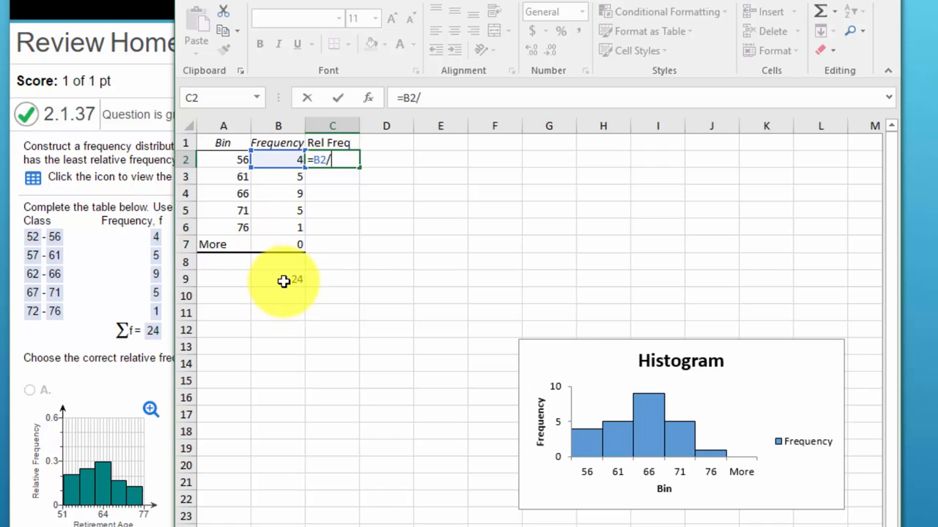
left_click(278, 279)
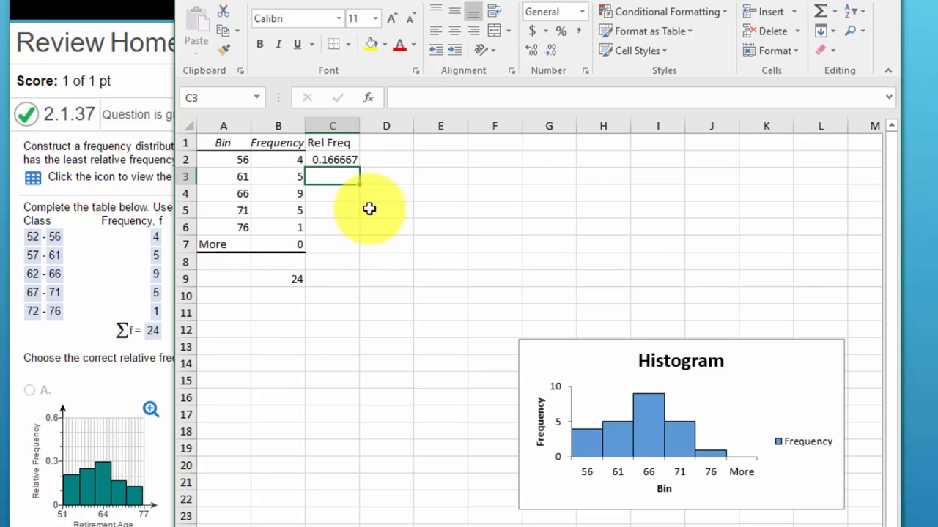
Format C2 as a percentage and fill the formula down through C7.
left_click(333, 160)
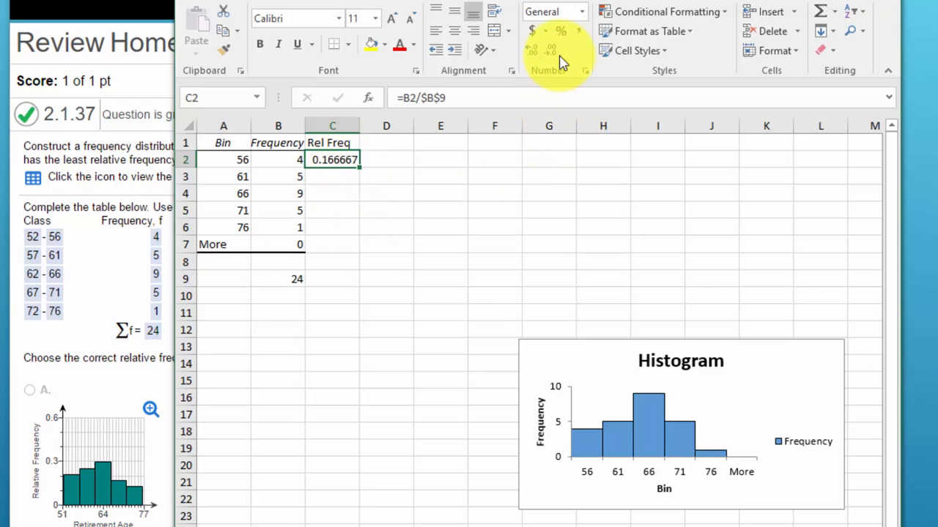
left_click(559, 30)
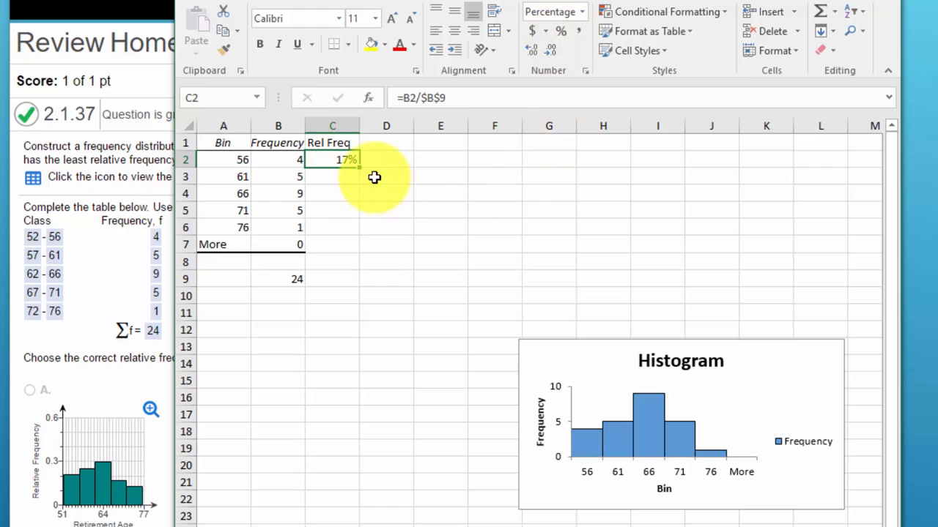
left_click_drag(357, 165, 357, 252)
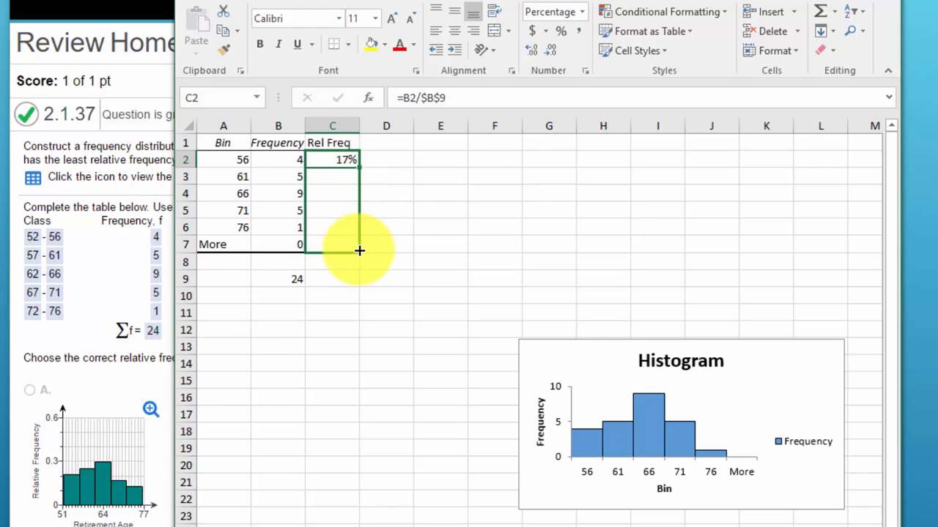
left_click_drag(358, 160, 358, 252)
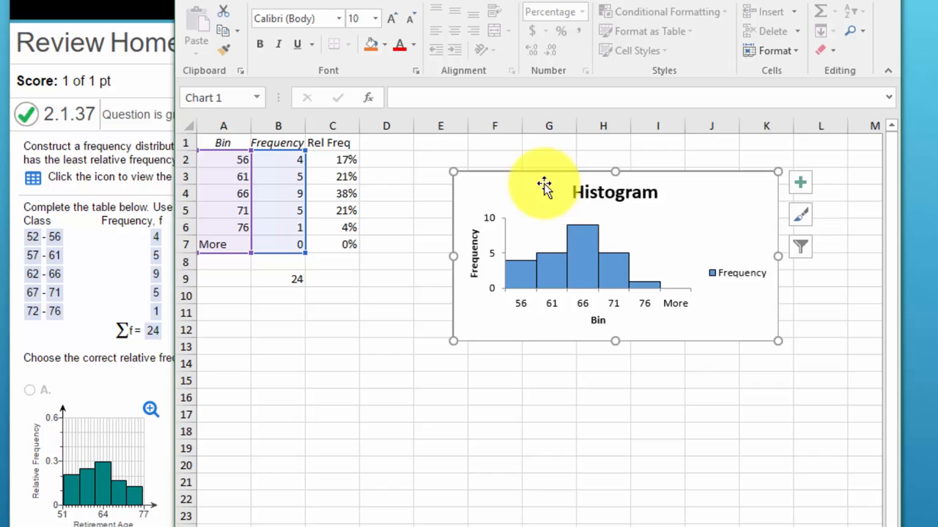
mouse_move(666, 432)
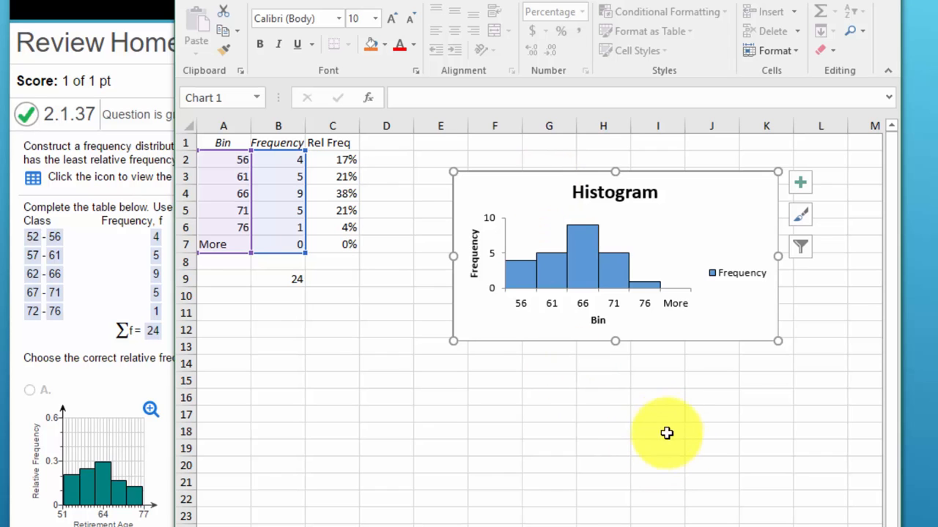
In Select Data, uncheck the Frequency series and begin adding a new series.
left_click(583, 249)
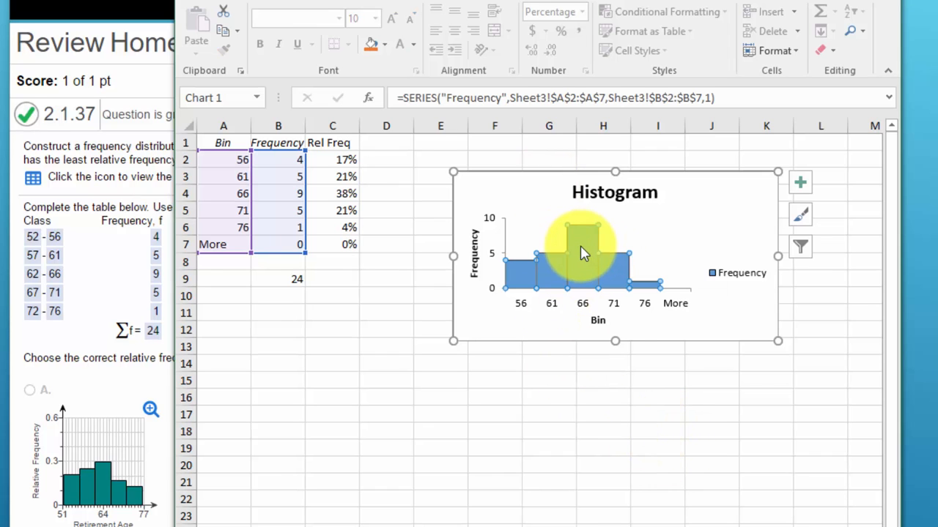
right_click(583, 252)
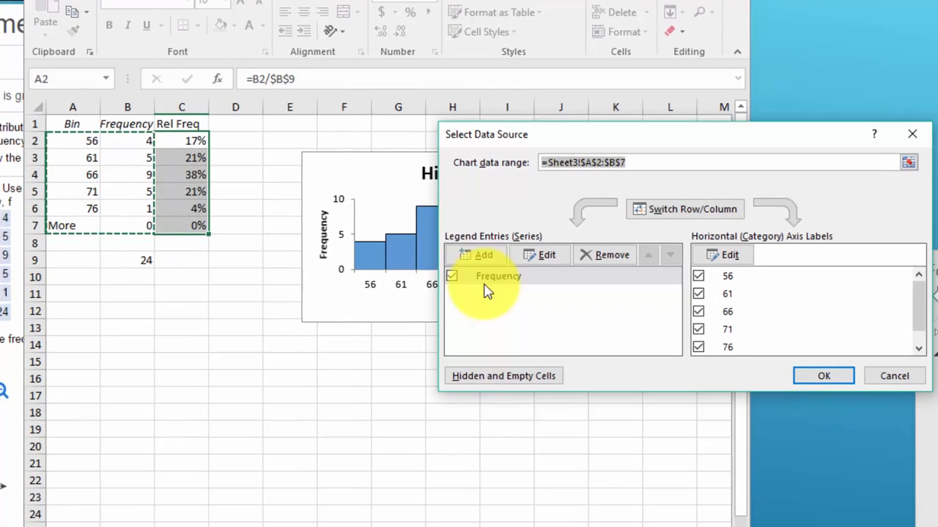
left_click(451, 275)
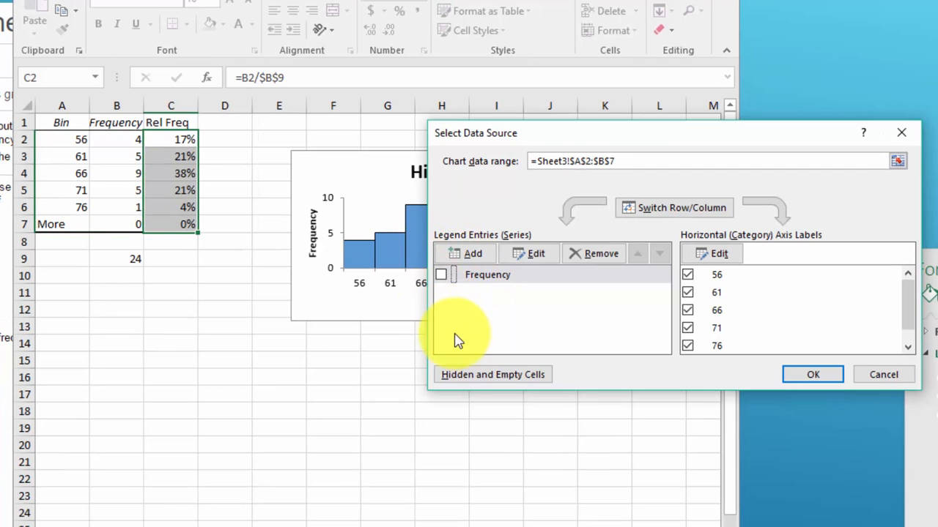
left_click(472, 253)
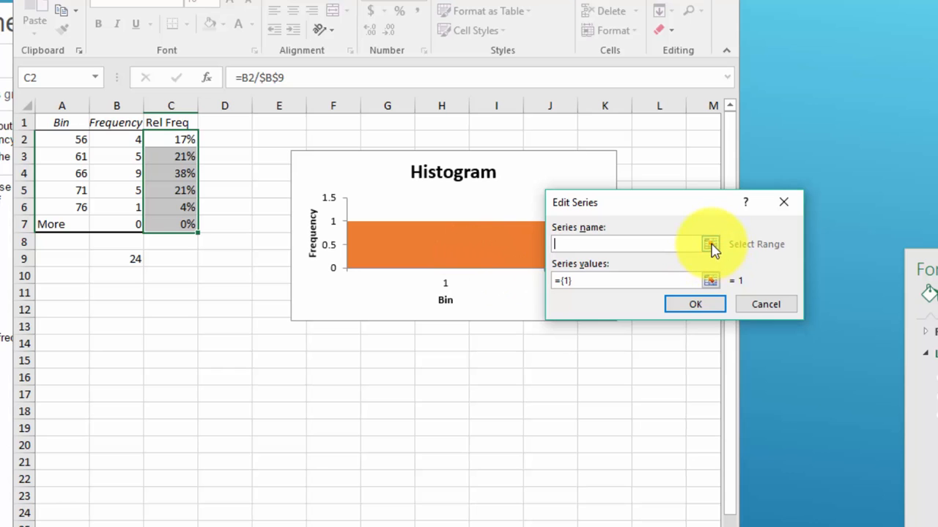
left_click(709, 243)
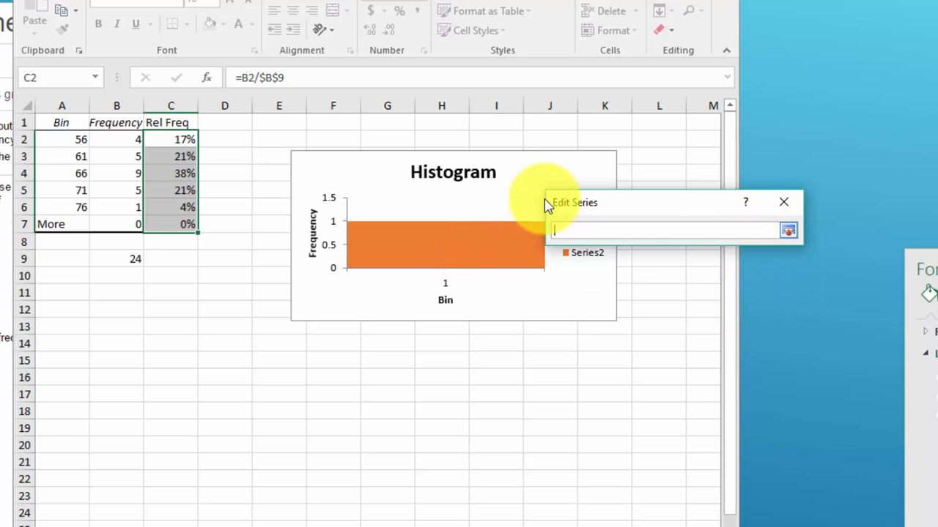
Name the series from C1 with values C2:C6 and apply it to the chart.
left_click(170, 123)
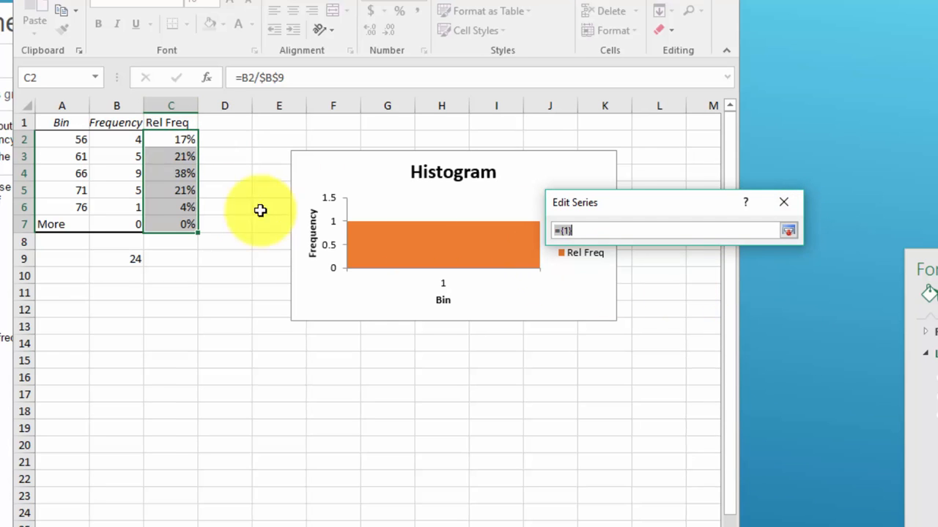
left_click_drag(170, 139, 170, 206)
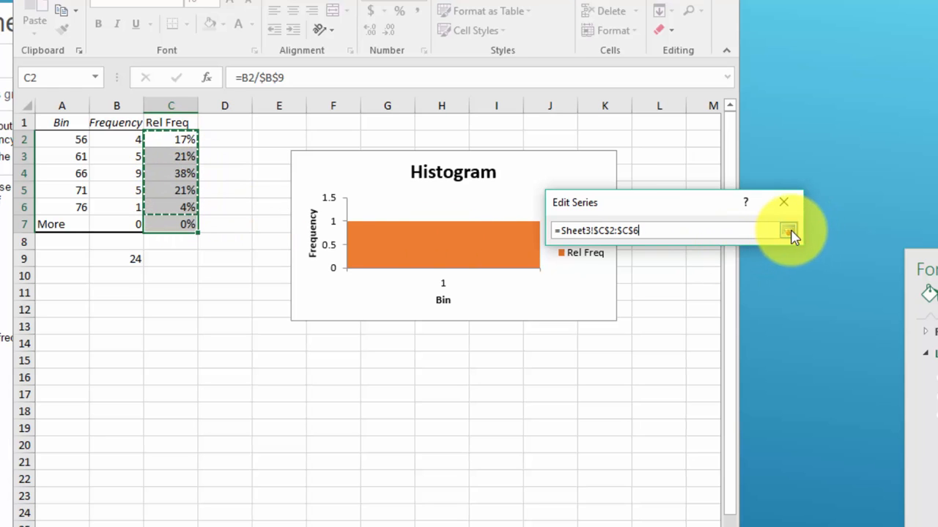
left_click(789, 230)
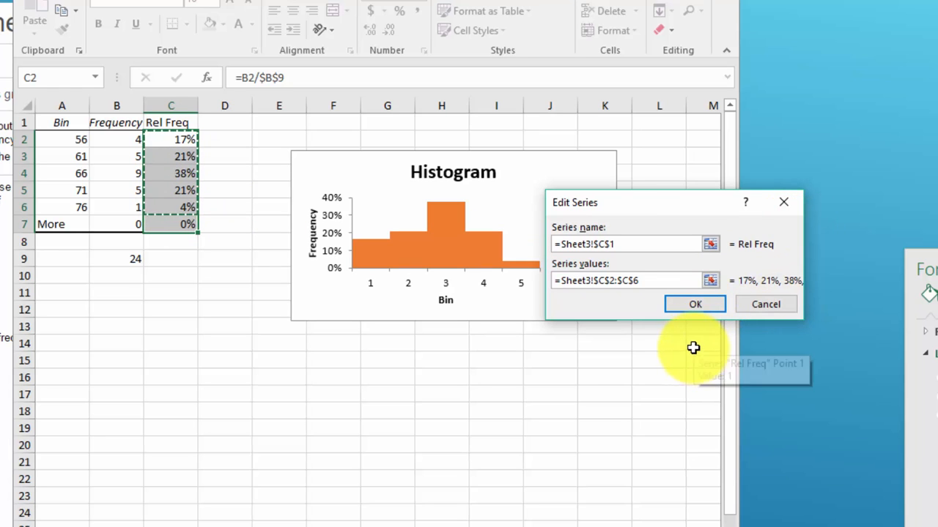
left_click(695, 303)
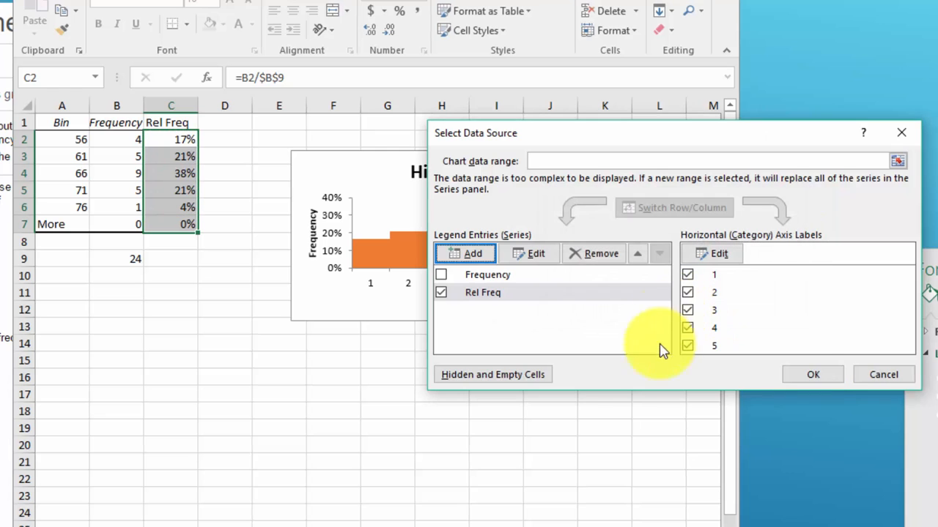
left_click(812, 375)
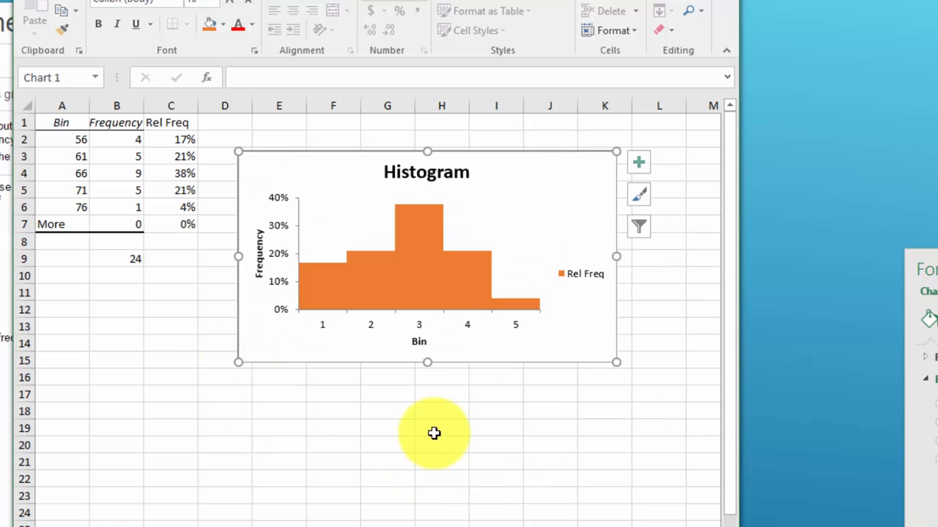
mouse_move(413, 277)
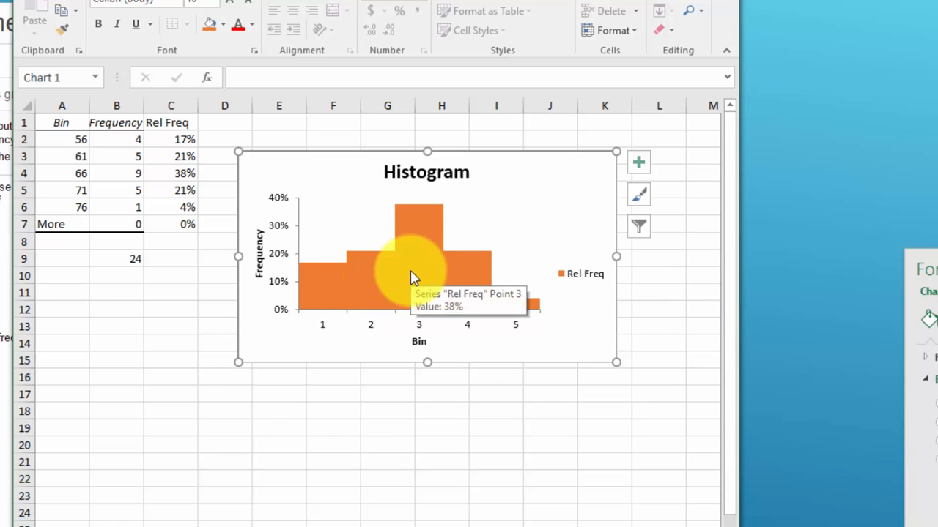
Give the Rel Freq bars a solid black outline and close the Format Data Series pane.
left_click(417, 256)
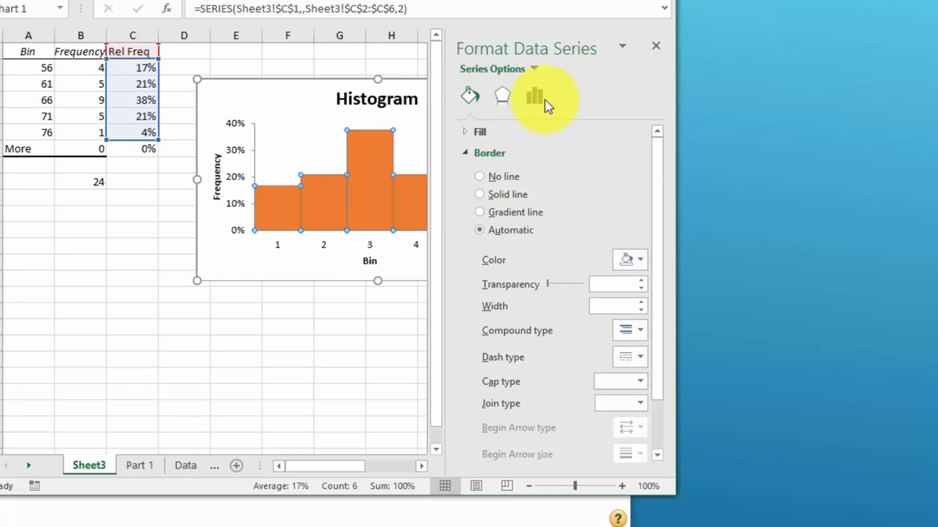
left_click(534, 97)
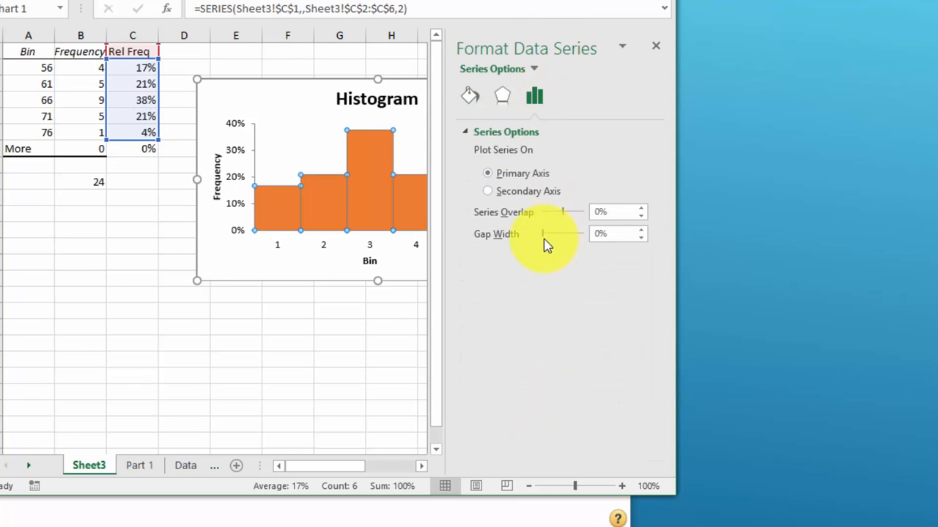
mouse_move(470, 96)
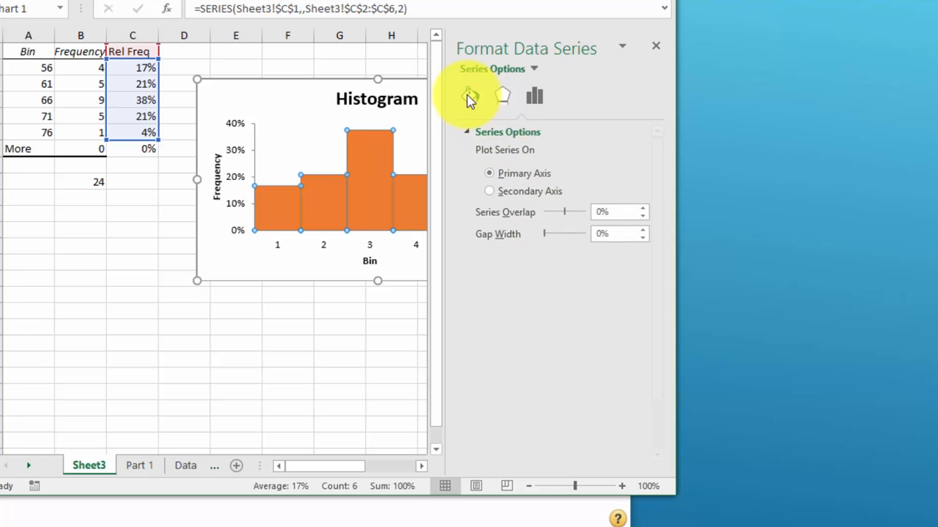
left_click(469, 95)
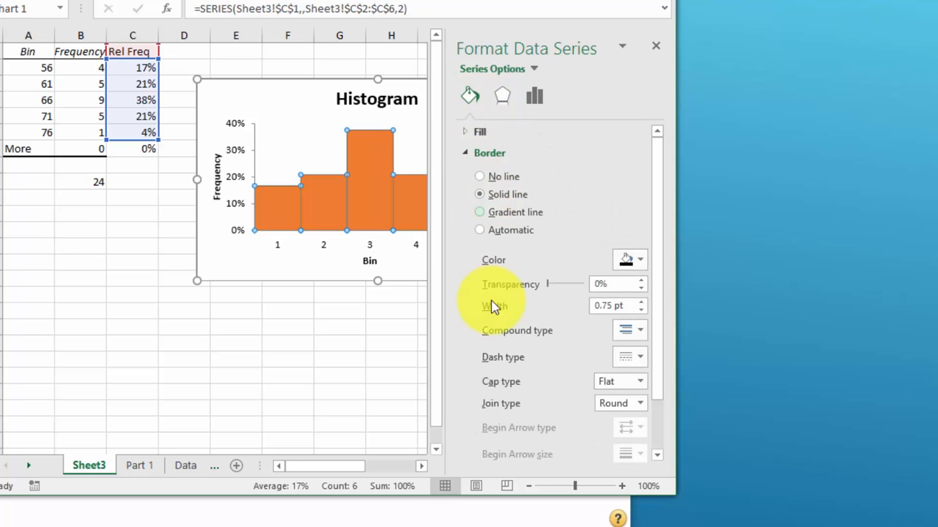
mouse_move(639, 261)
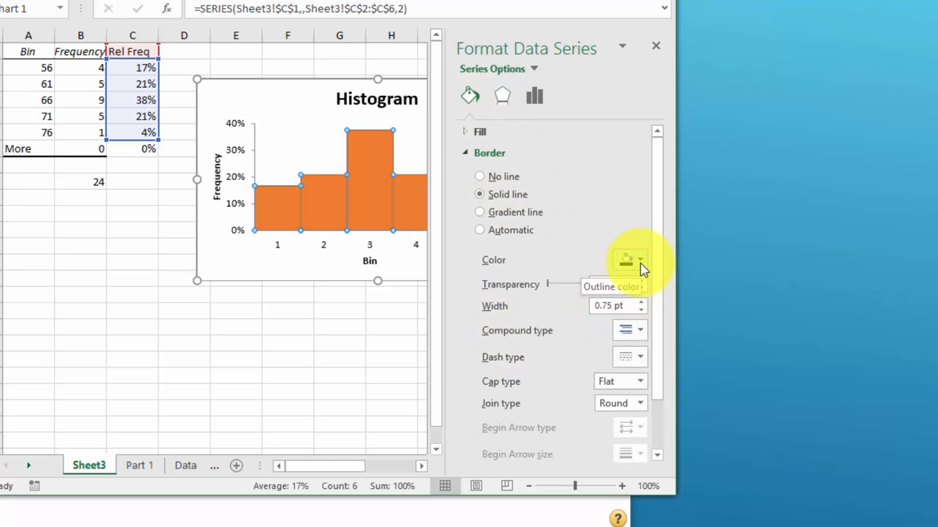
left_click(639, 261)
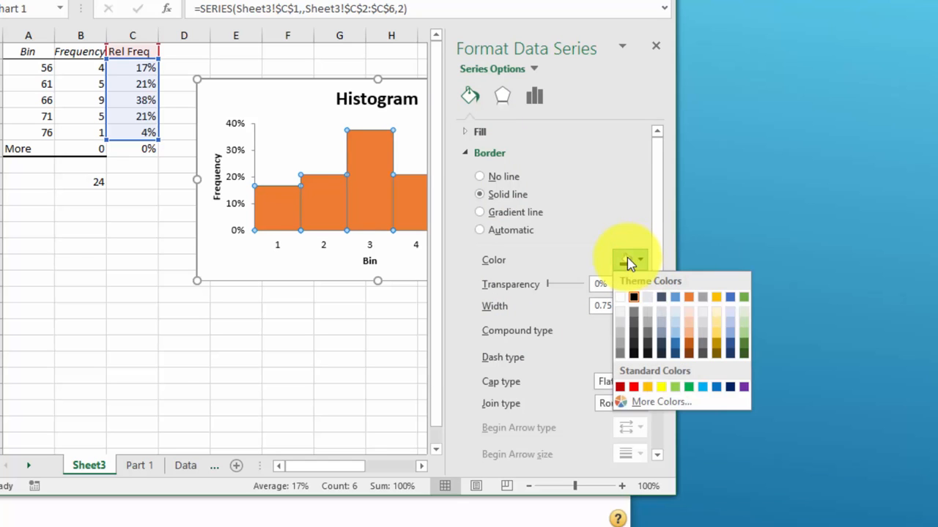
mouse_move(366, 407)
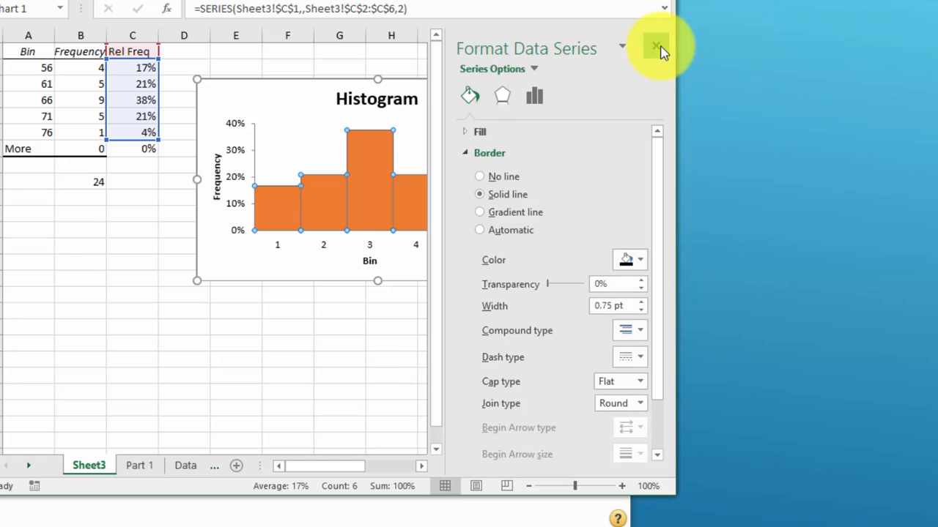
left_click(655, 46)
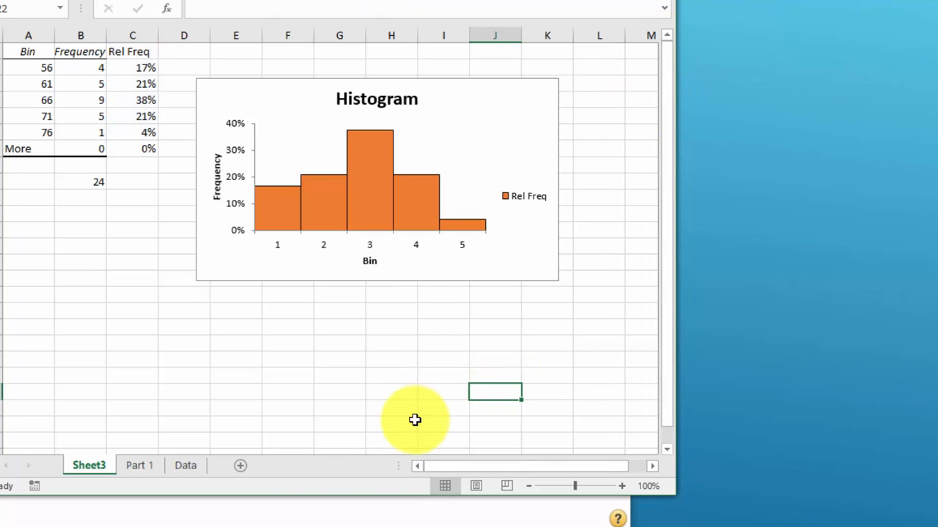
mouse_move(419, 393)
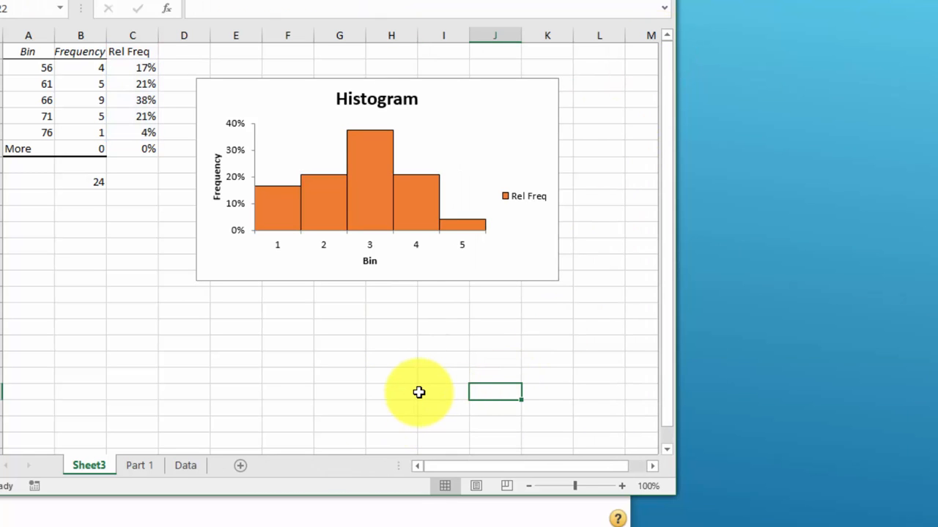
mouse_move(278, 257)
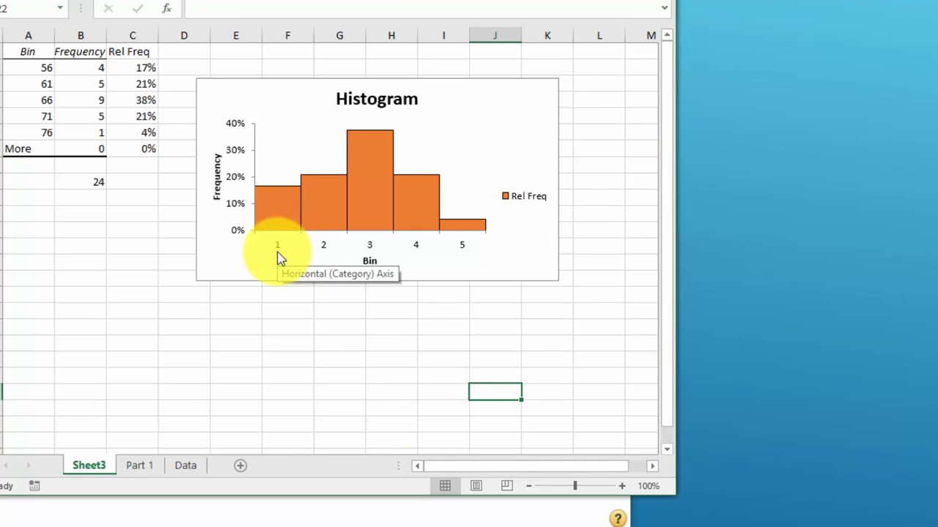
mouse_move(255, 246)
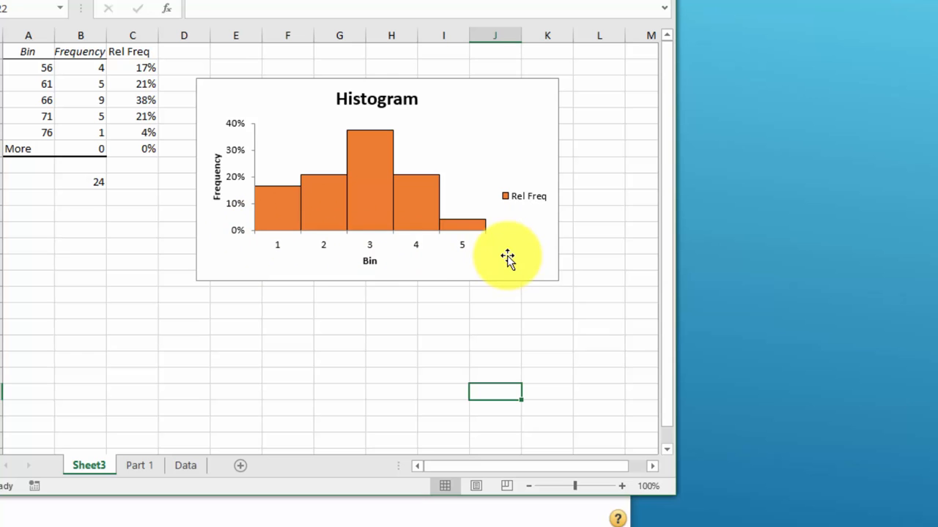
mouse_move(507, 258)
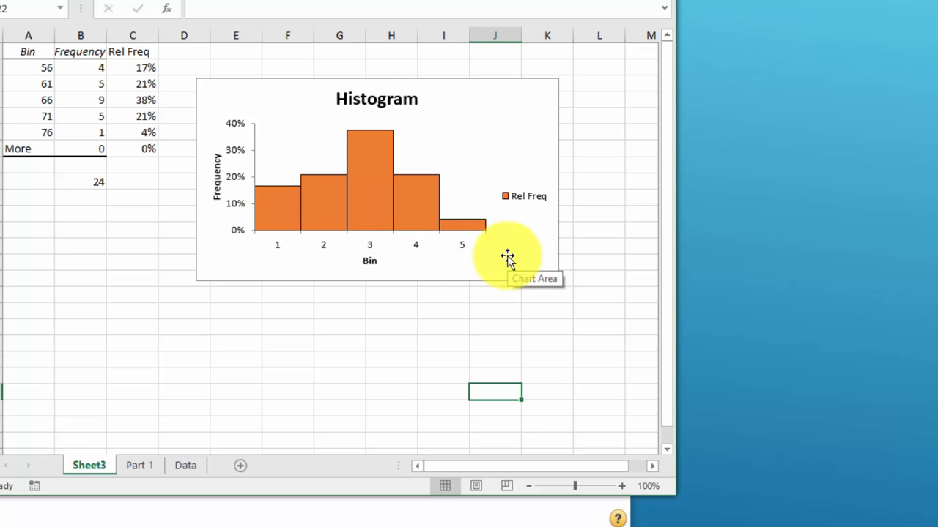
left_click(139, 466)
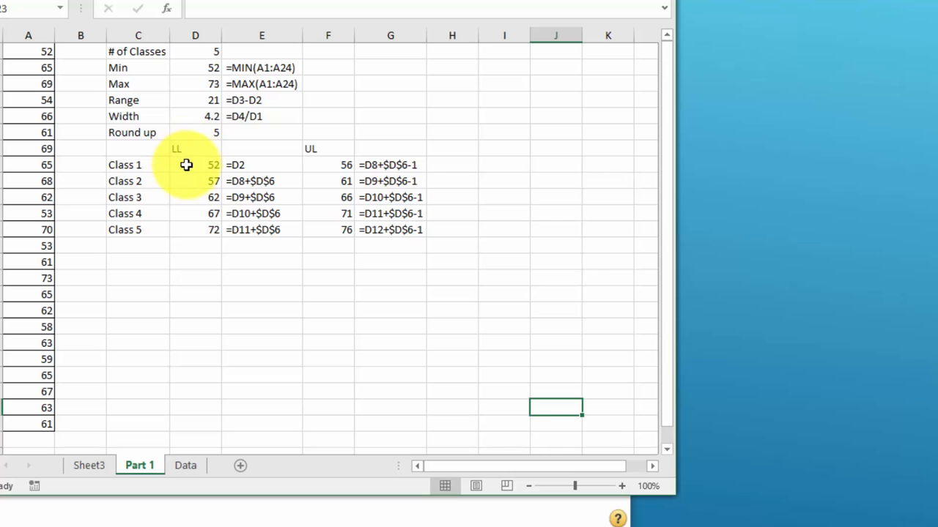
mouse_move(328, 246)
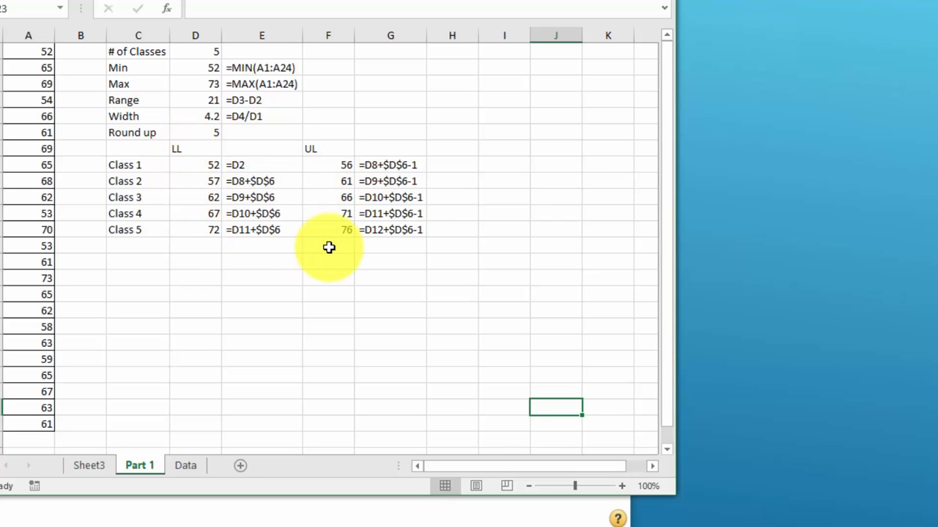
left_click(88, 465)
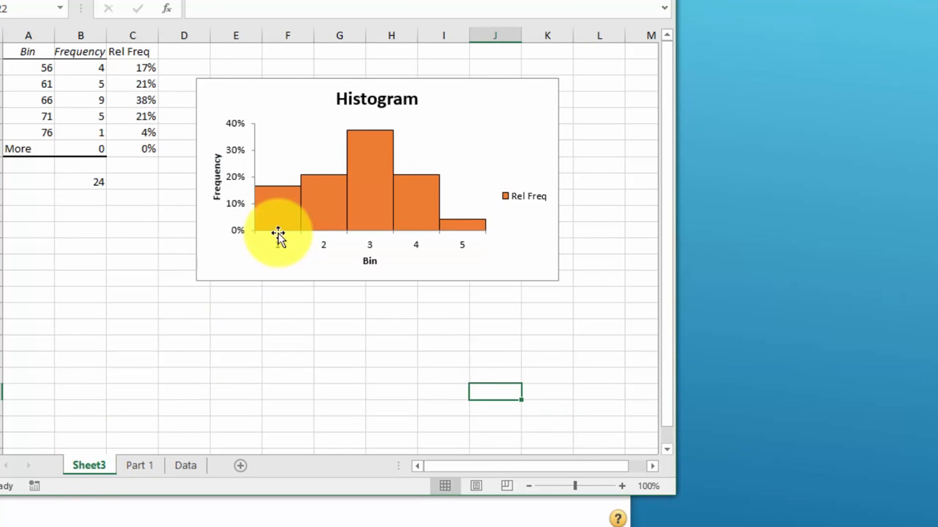
mouse_move(487, 243)
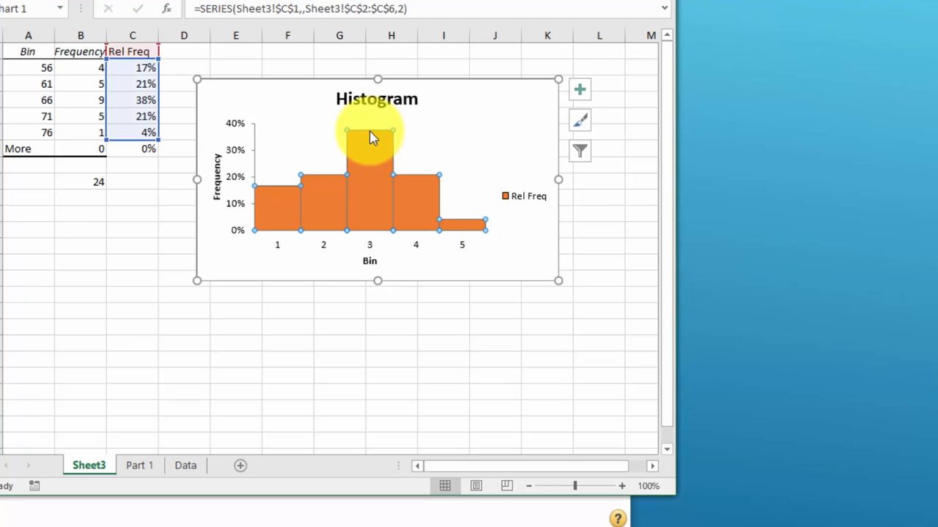
Add percentage data labels above each histogram bar.
right_click(369, 139)
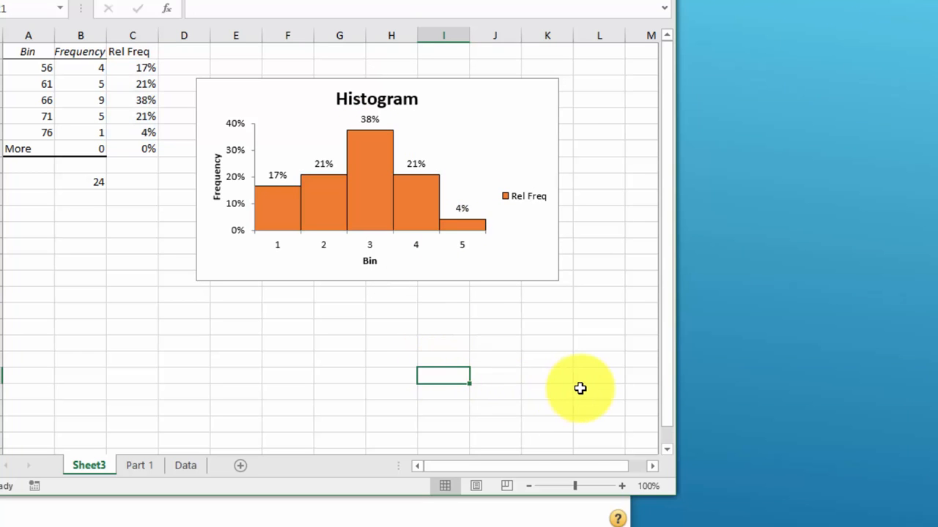
mouse_move(393, 260)
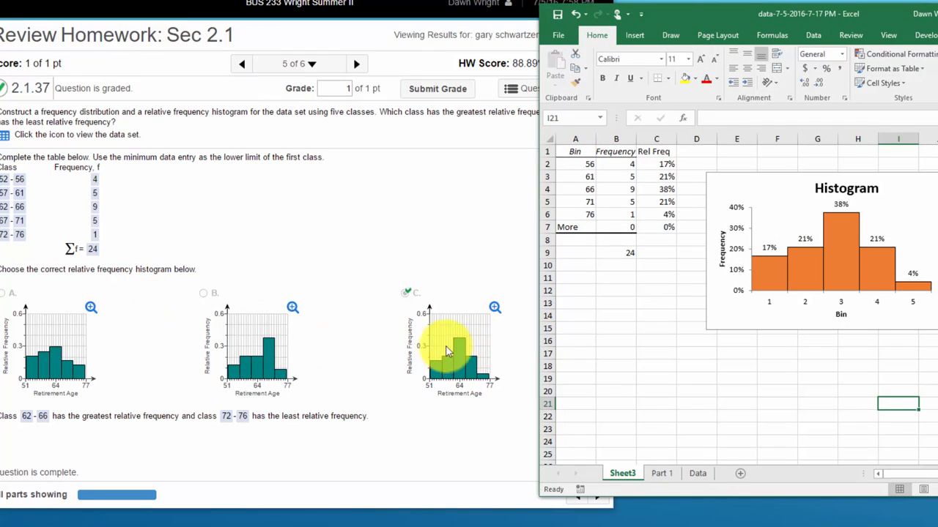
mouse_move(432, 356)
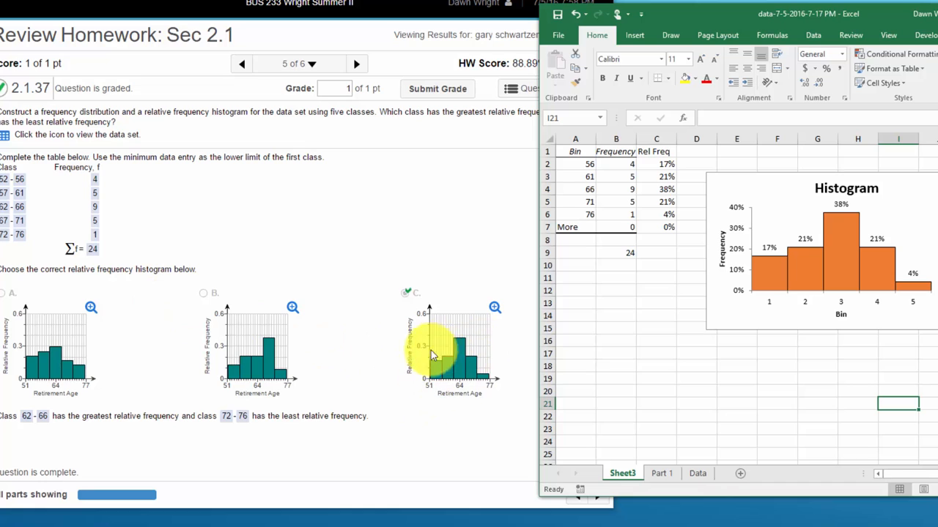
mouse_move(469, 359)
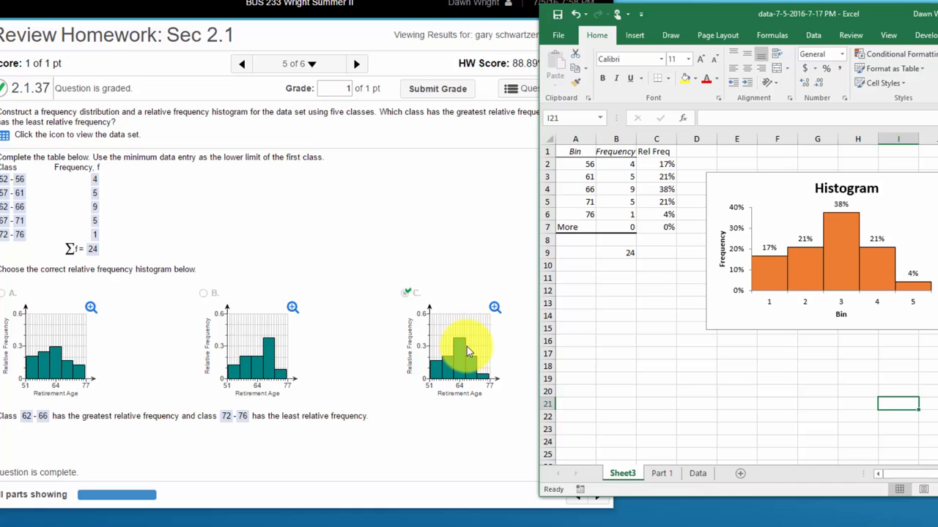
mouse_move(428, 359)
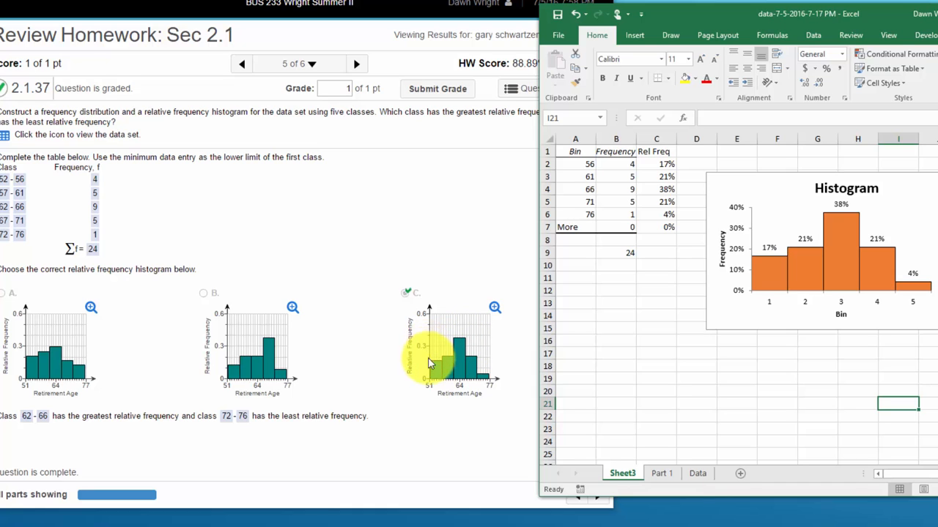
mouse_move(483, 383)
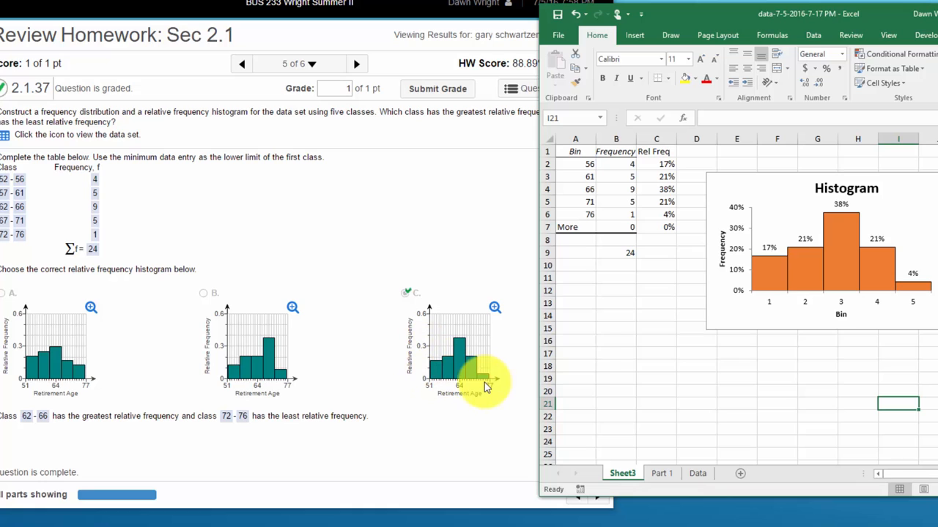
mouse_move(769, 275)
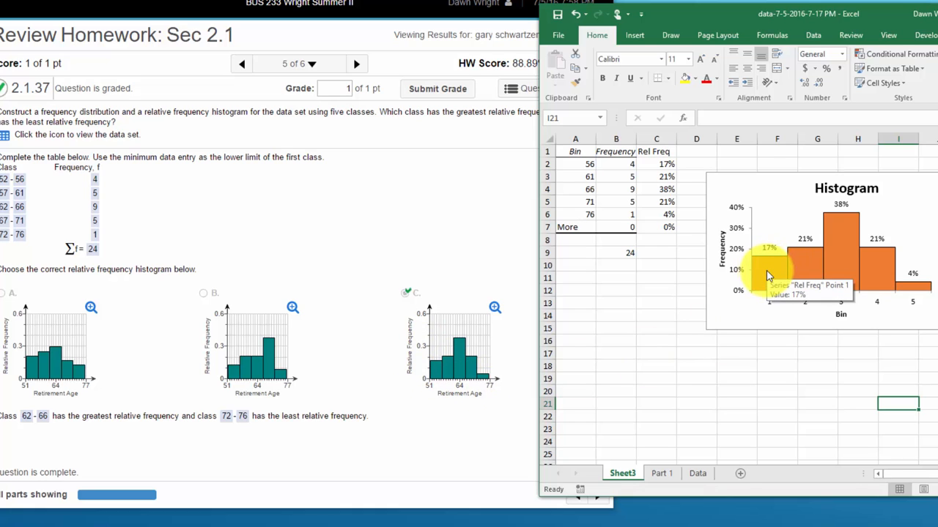
mouse_move(806, 256)
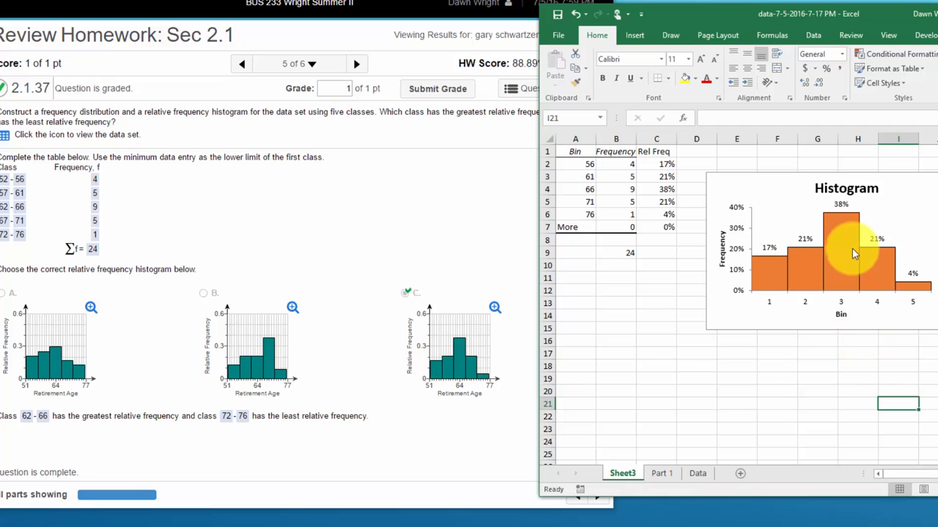
mouse_move(840, 263)
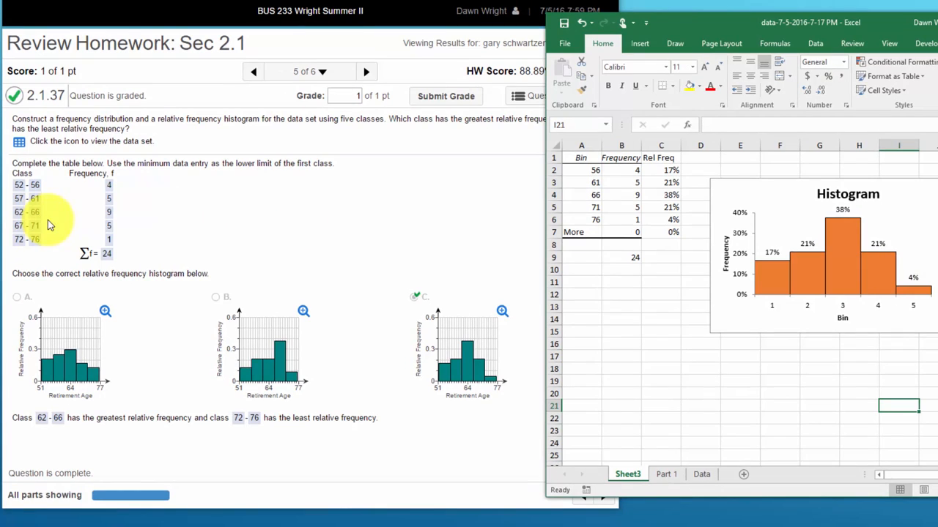
mouse_move(275, 410)
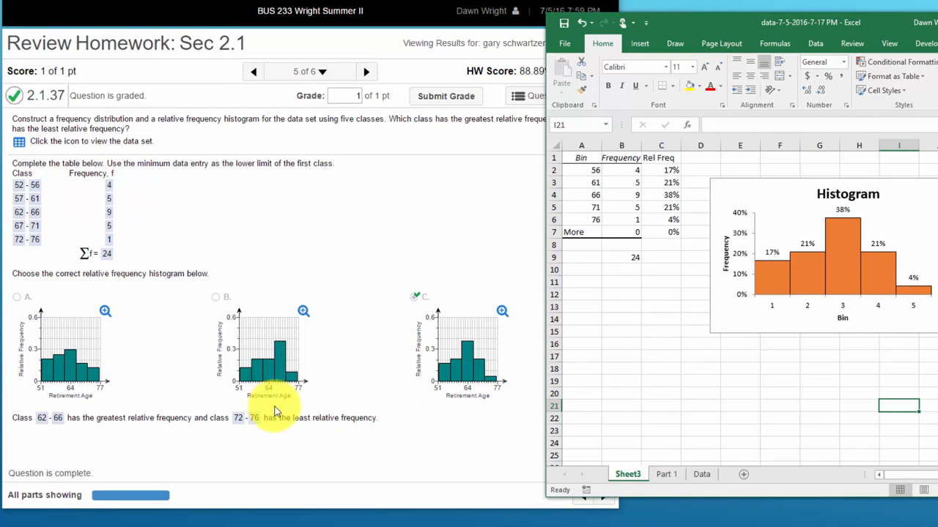
mouse_move(921, 299)
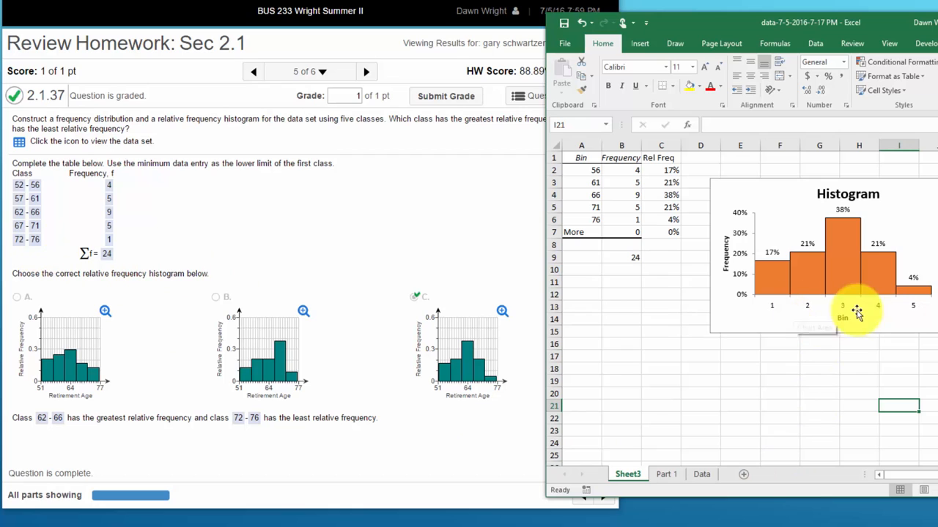
mouse_move(765, 299)
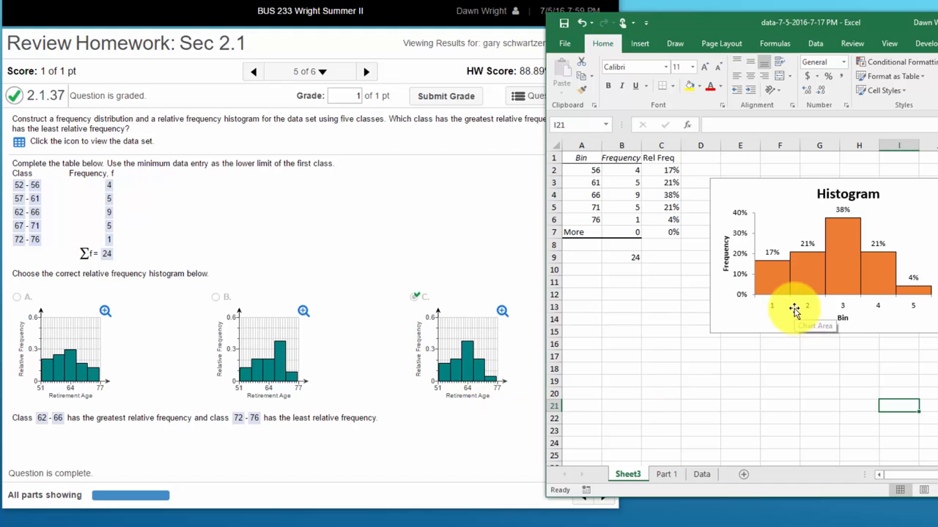
mouse_move(782, 299)
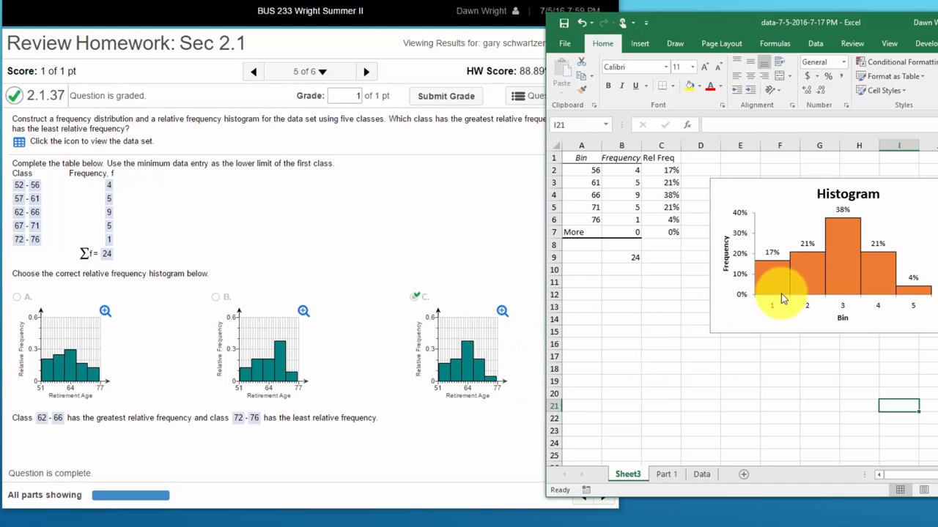
mouse_move(768, 307)
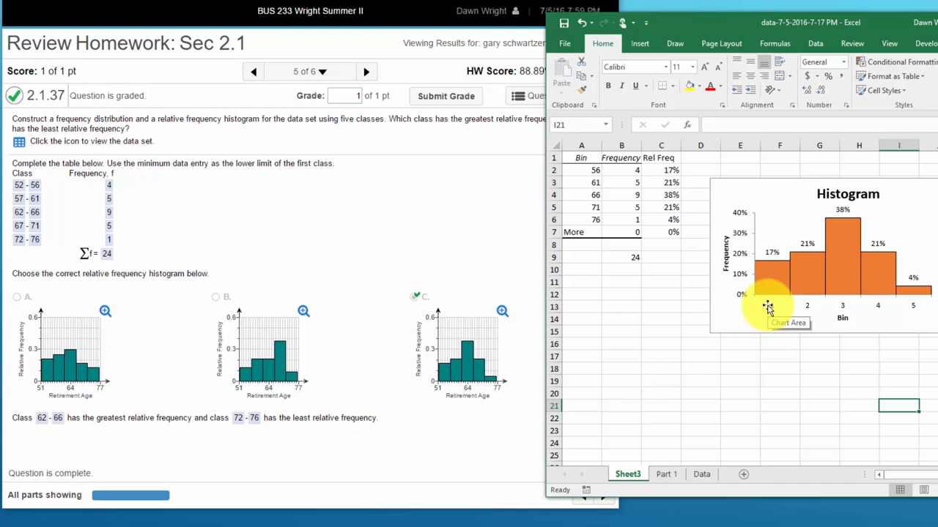